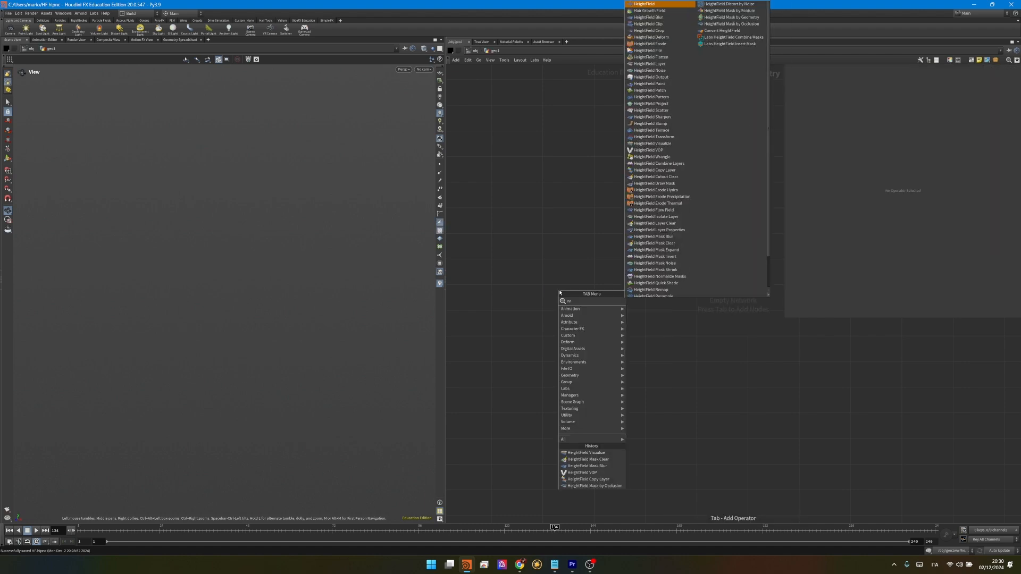
Add heightfield noise under the flat heightfield and switch it to Worley Cellular F1
click(650, 70)
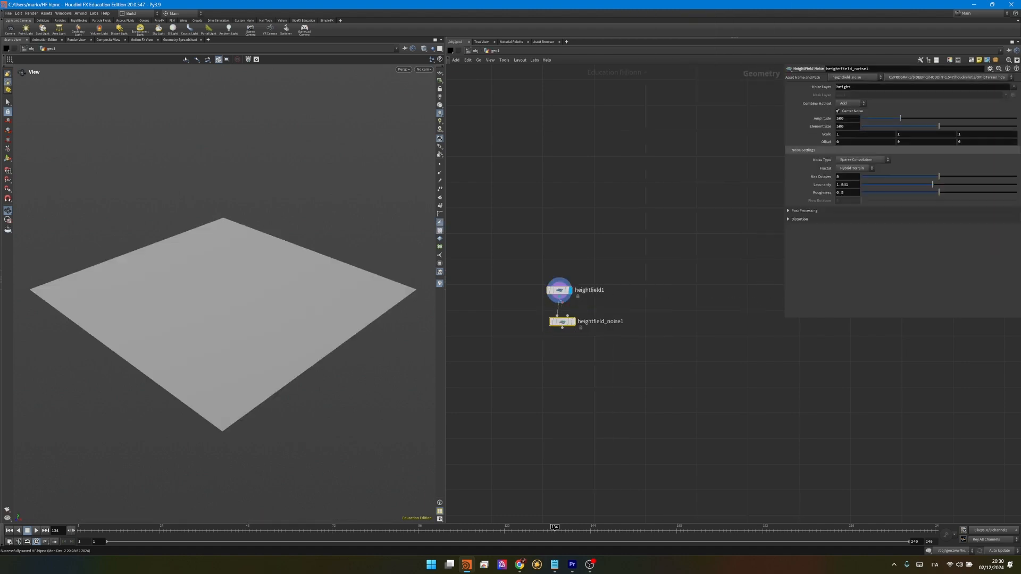
click(860, 159)
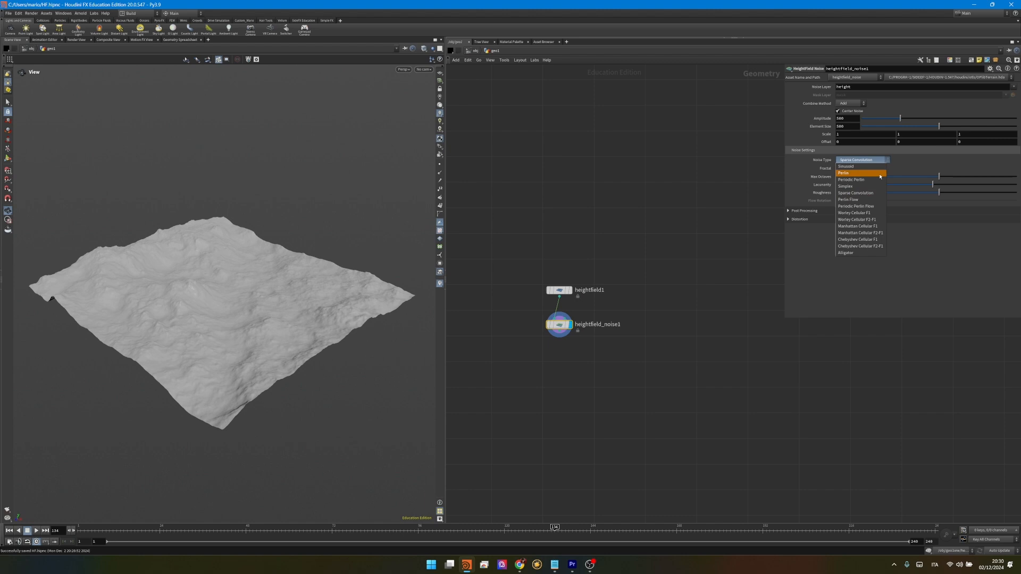
click(852, 213)
text(dist)
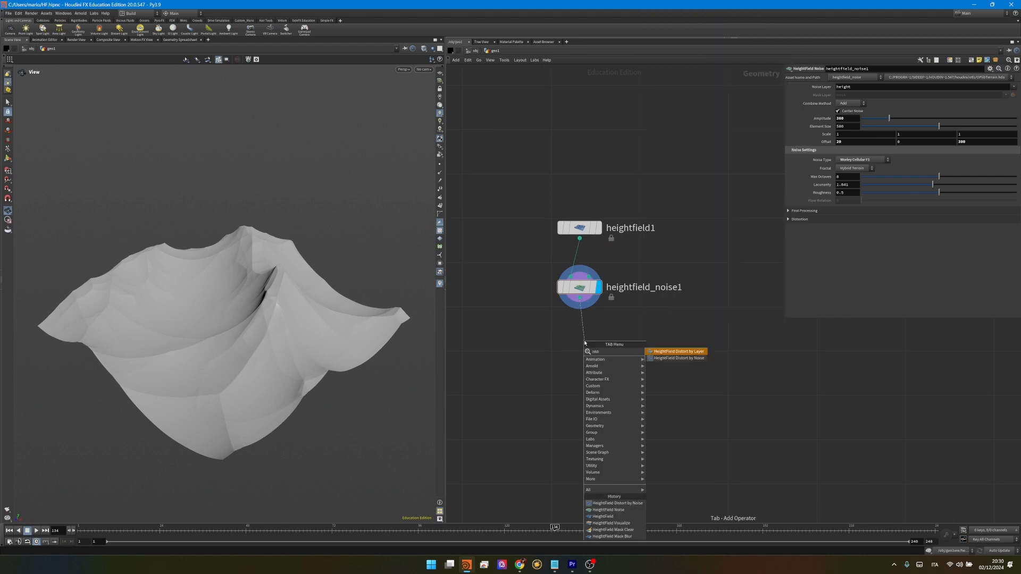
Add distort-by-noise with amplitude 40 and element size 220, then a second noise layer
click(680, 357)
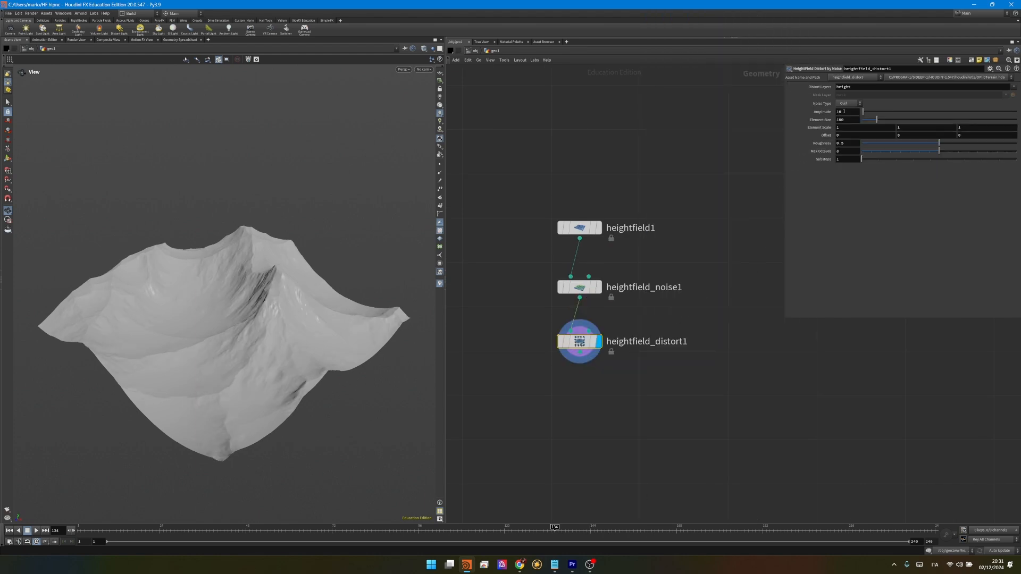
text(40)
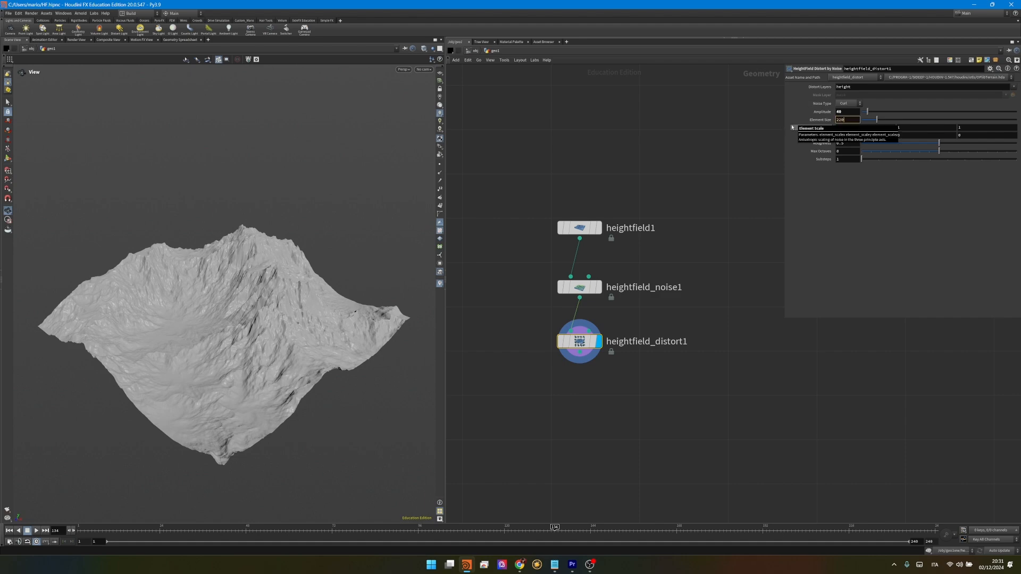
key(tab)
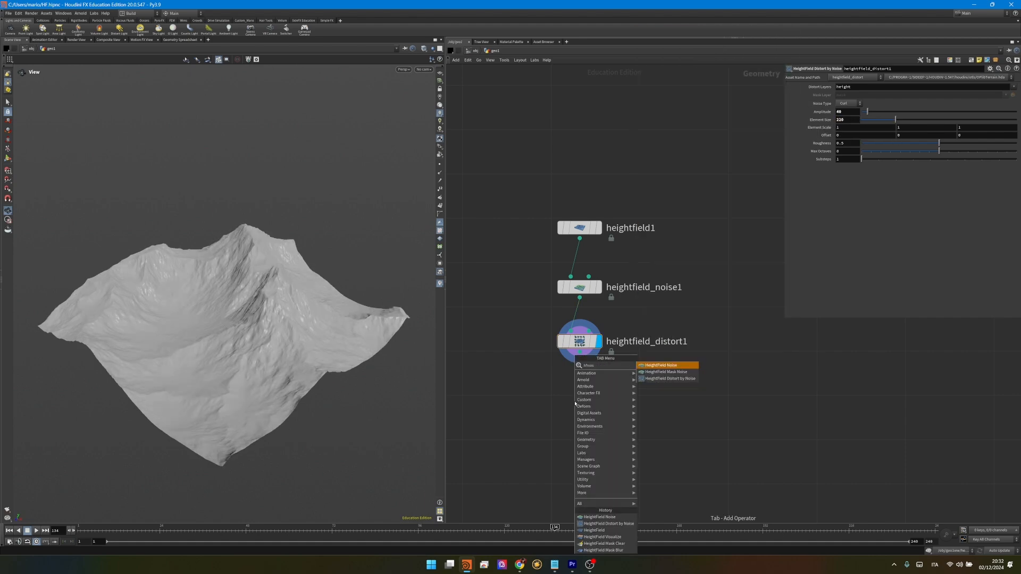
click(660, 364)
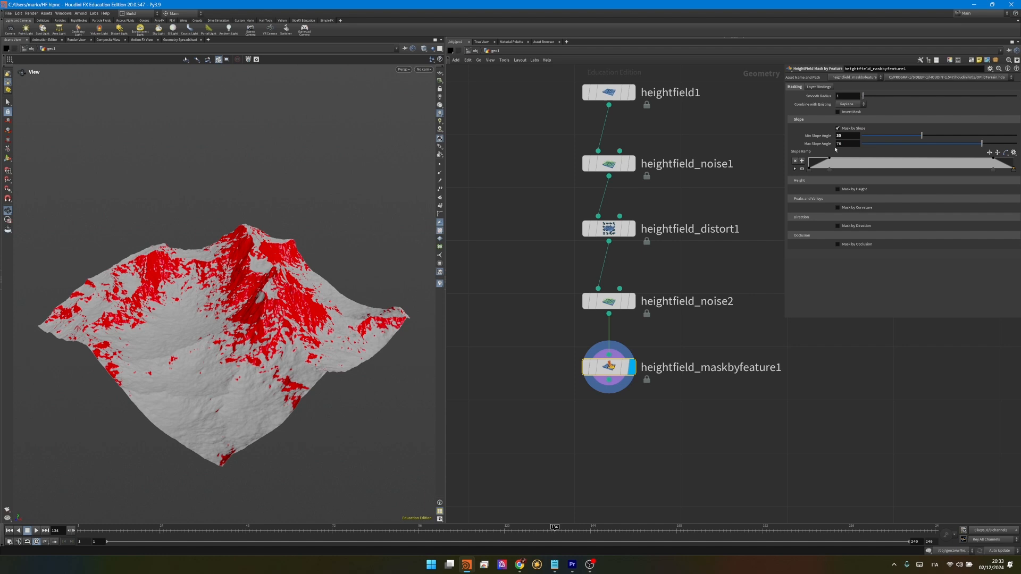
Bring up the node menu to add the slope-based feature mask
key(Tab)
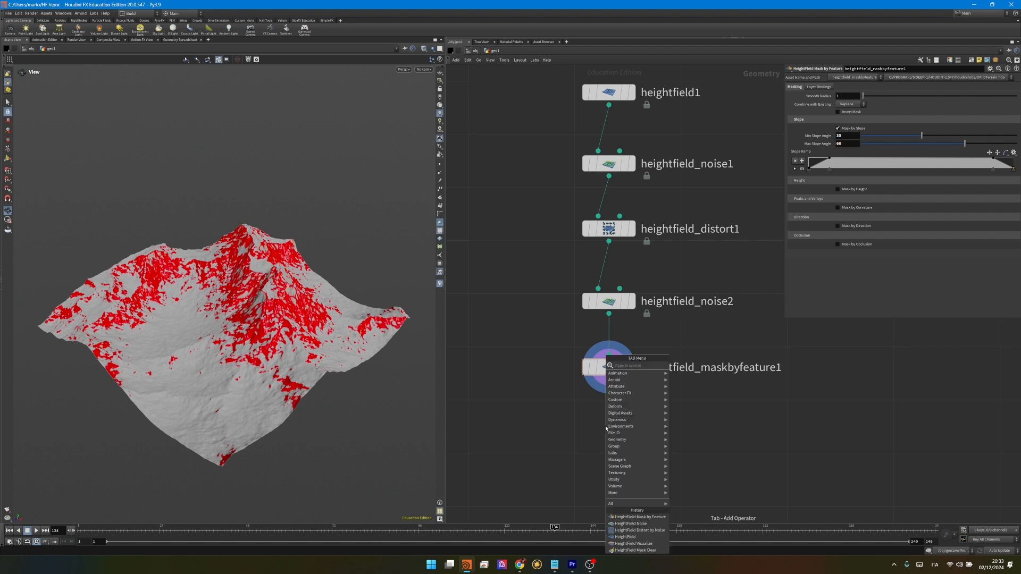
Add a HeightField Slump (hfslump) after the slope mask to slide material downhill
text(hfslump)
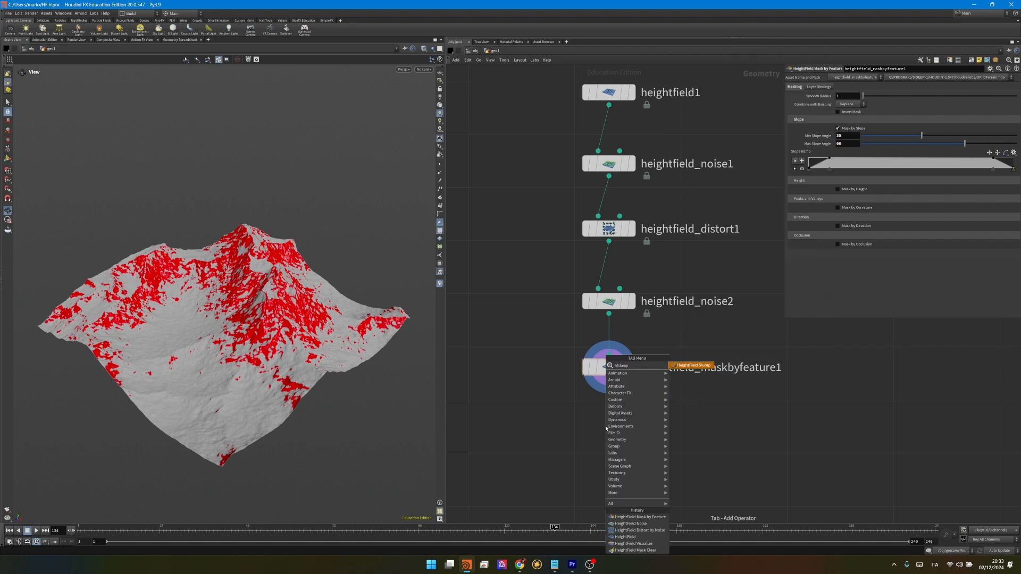
click(693, 364)
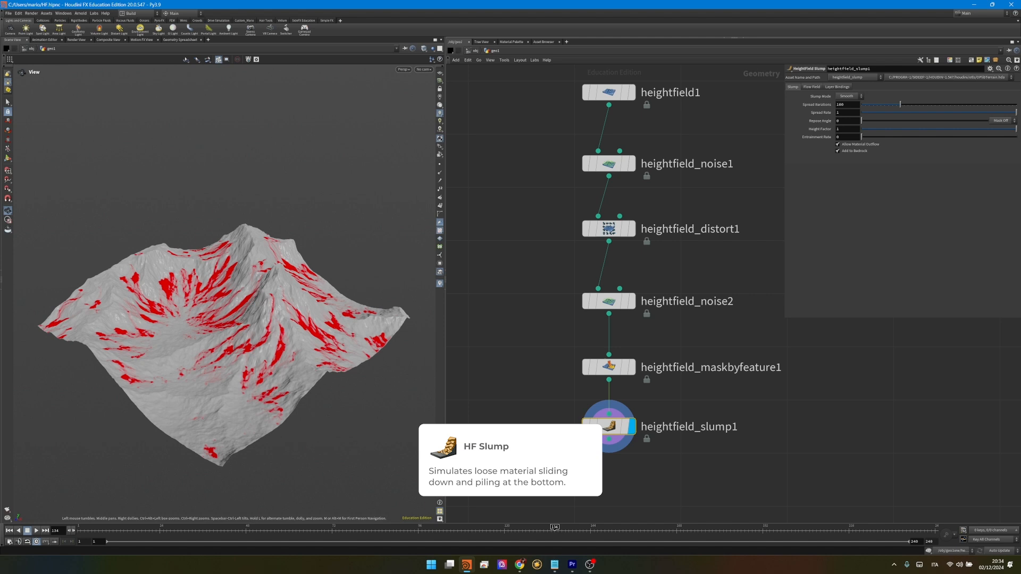
mouse_move(574, 444)
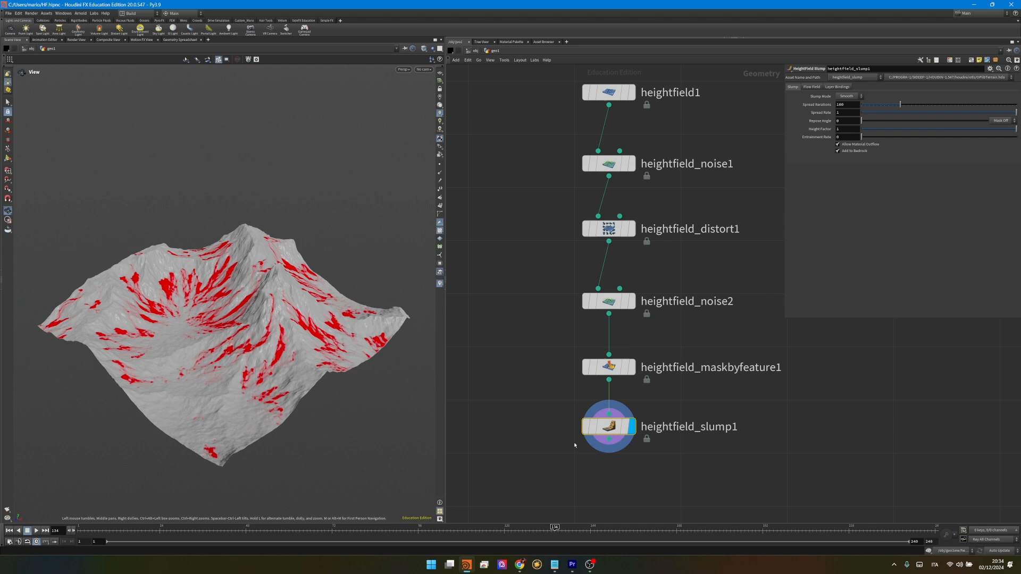
scroll(down, 3)
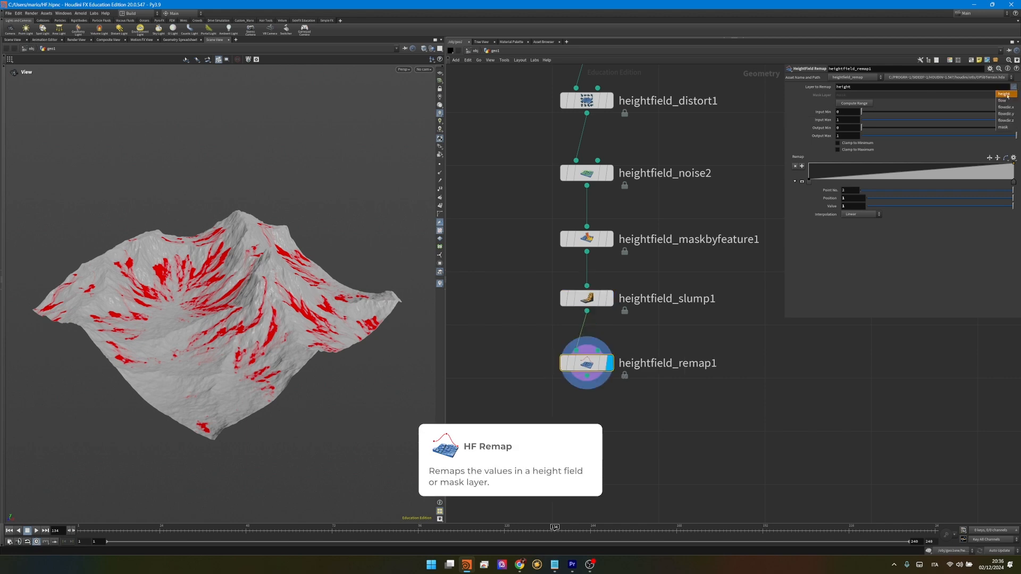
Set the remap to the flow layer and confirm its input maximum for a 0–1 range
click(1003, 100)
text(88.38)
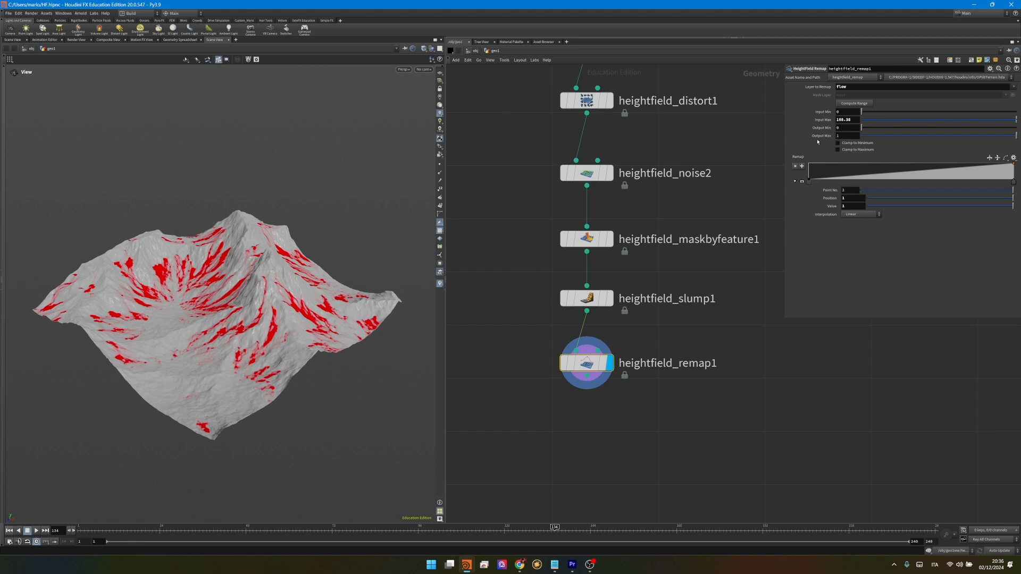
key(tab)
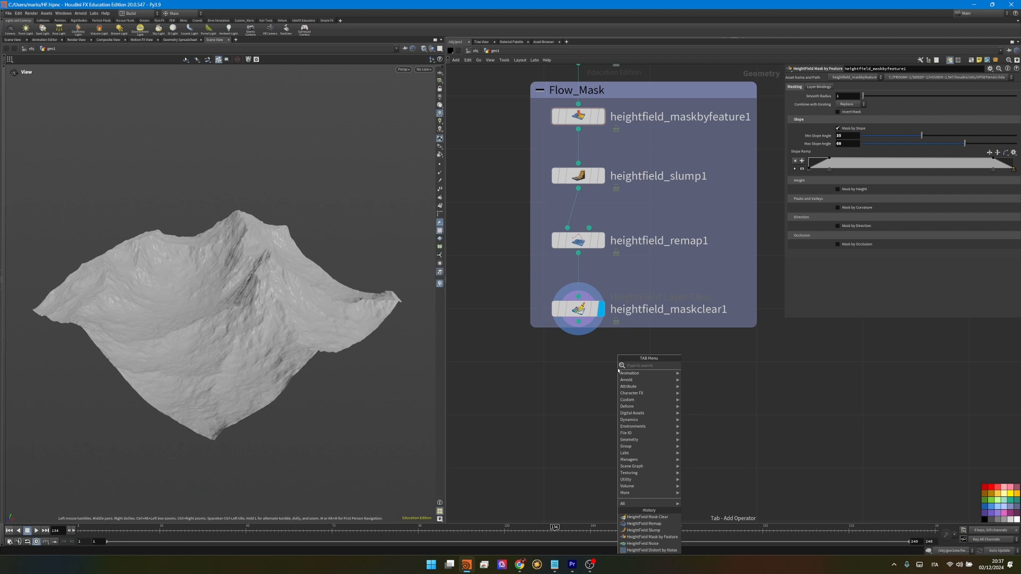
Add a feature mask with slope 0–45 and mask by direction, then start the copy-layer and clear nodes
click(648, 536)
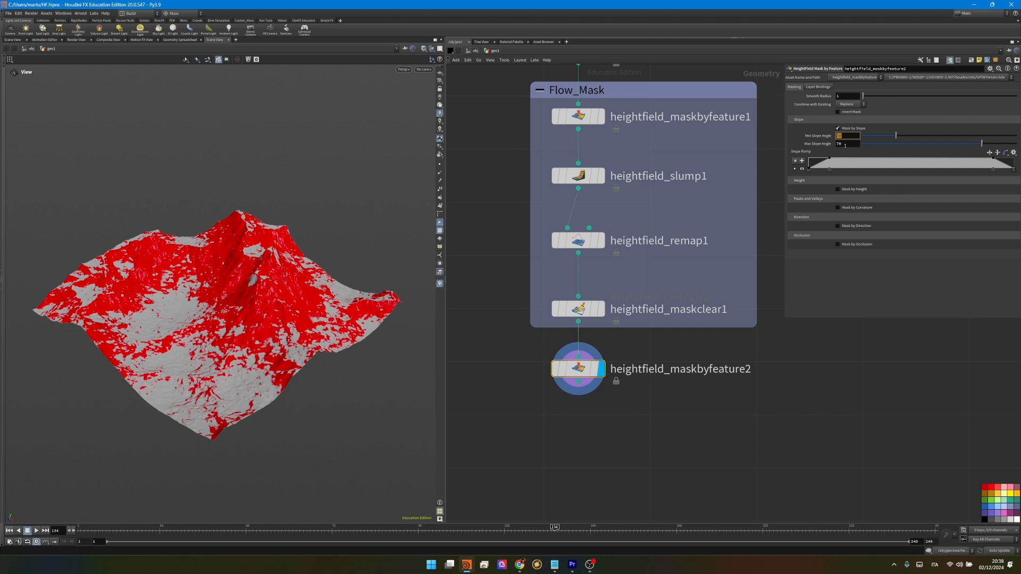
click(847, 144)
text(45)
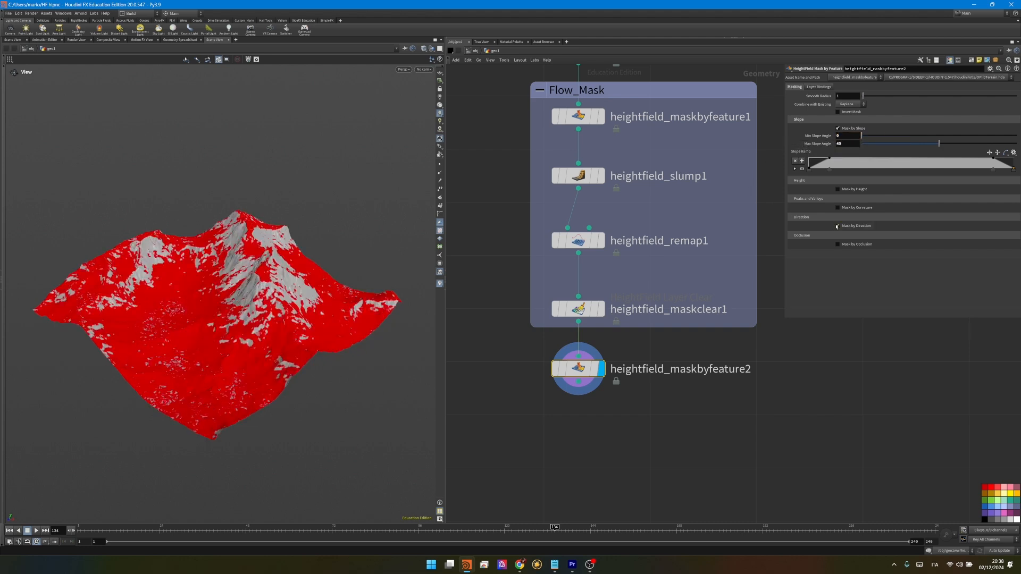
click(838, 226)
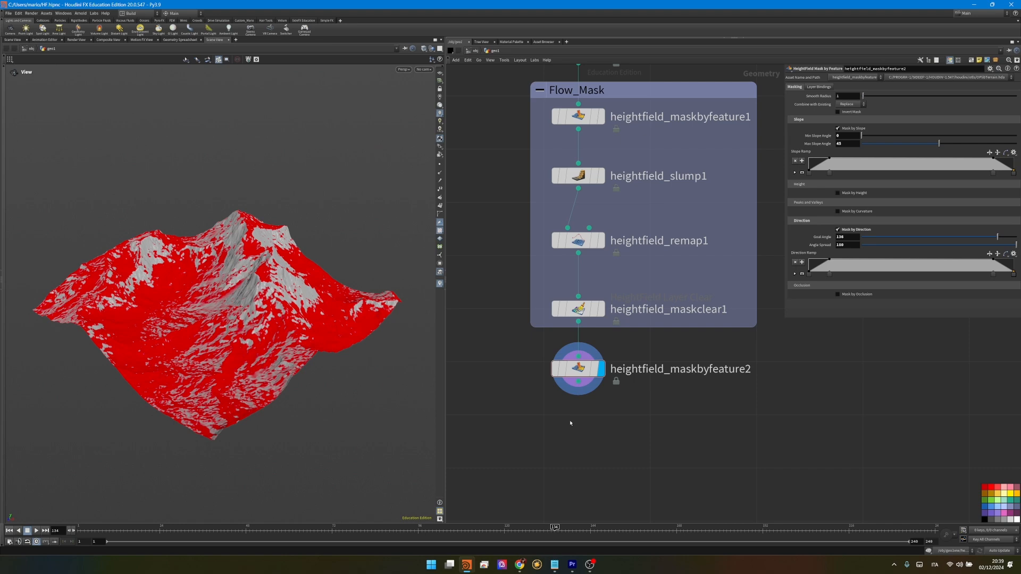
key(tab)
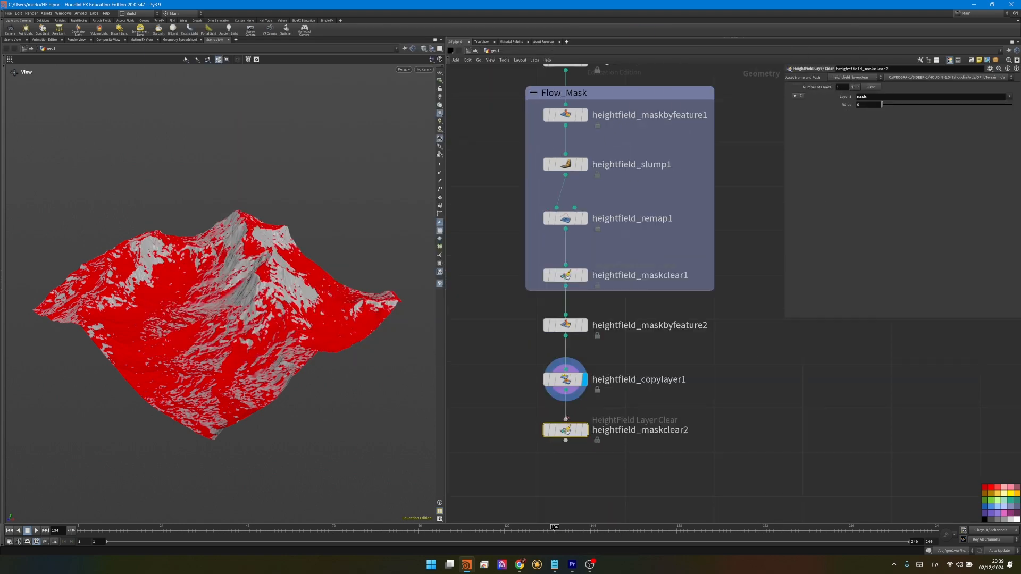
key(tab)
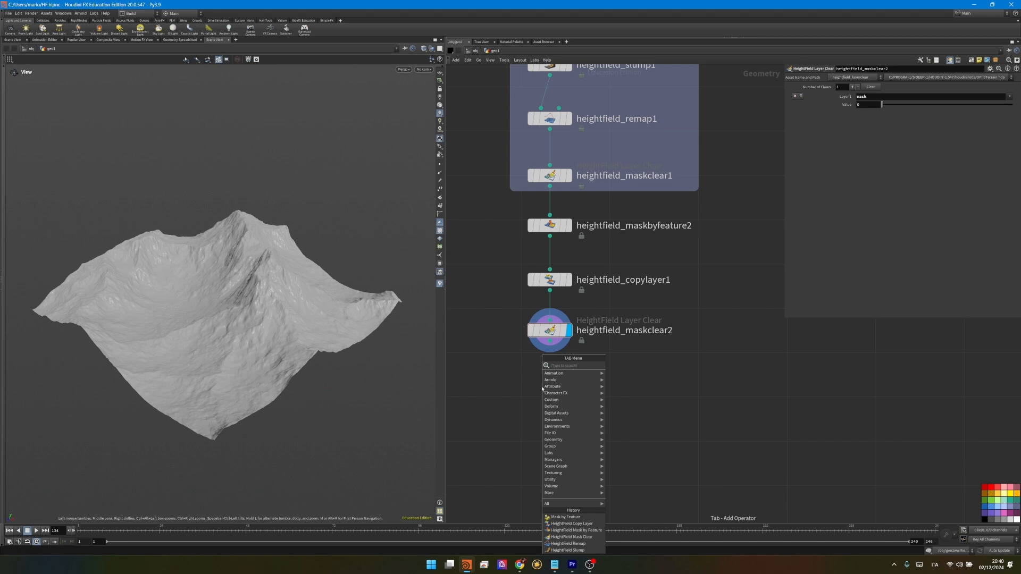
Mask by curvature with max 0.5, reshape the falloff ramp to isolate ridges, and begin the mask clear
text(hf)
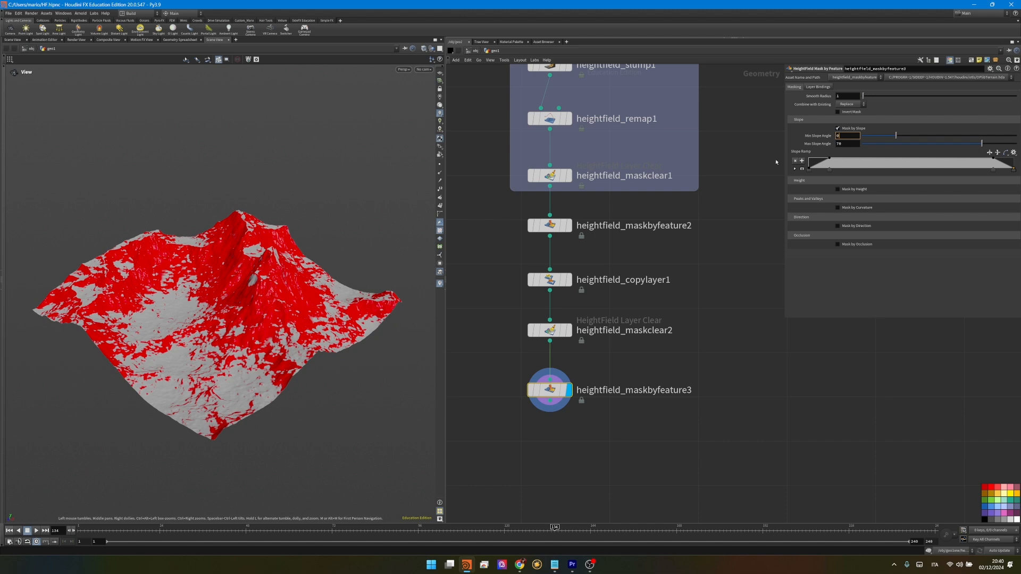
click(837, 211)
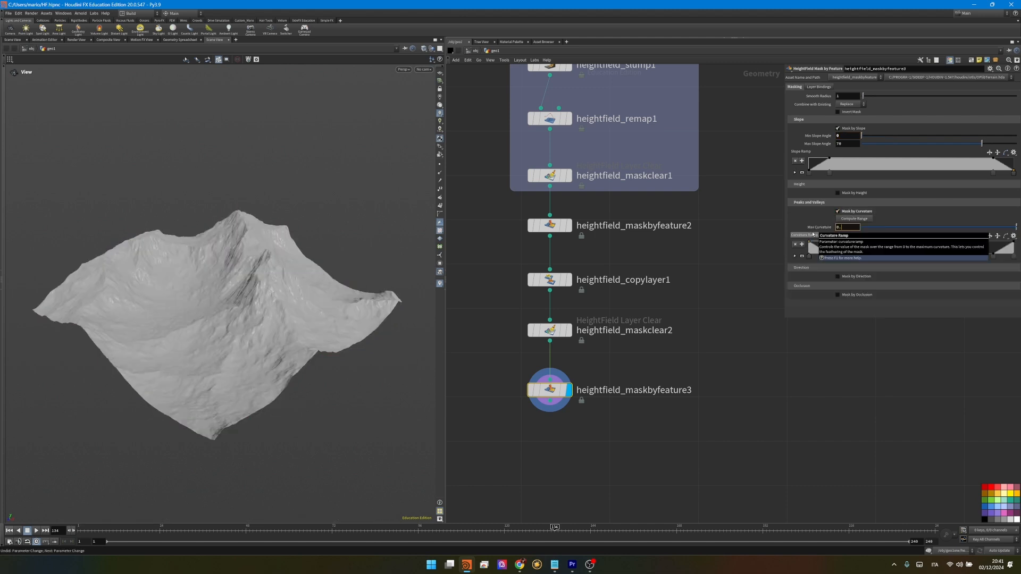
text(0.5)
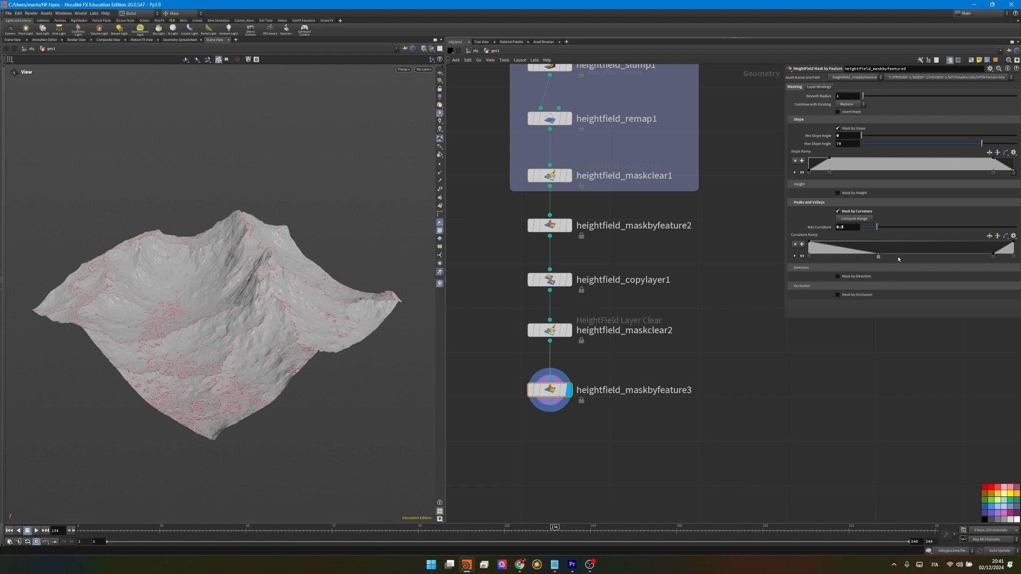
drag(877, 257, 903, 256)
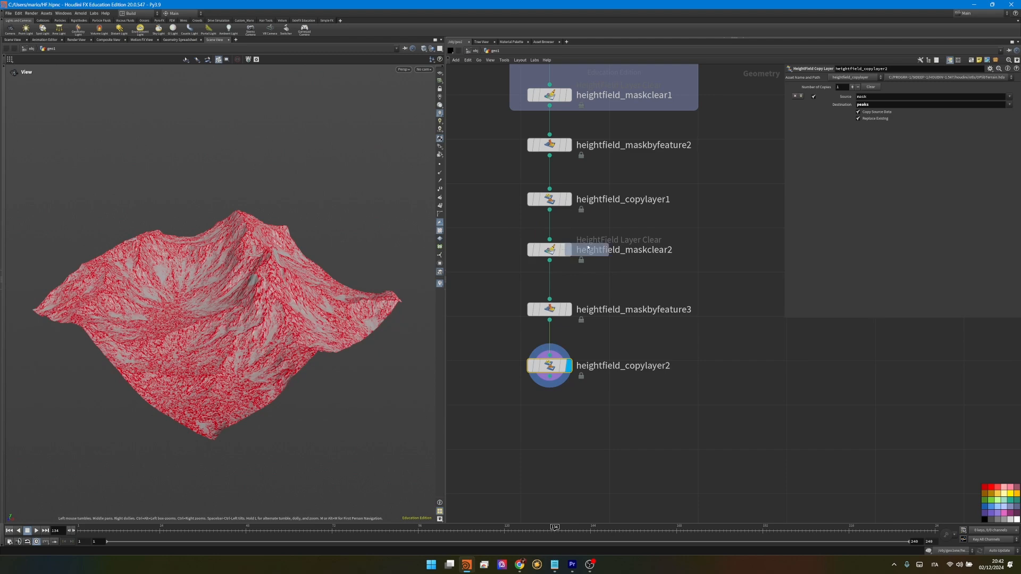
key(tab)
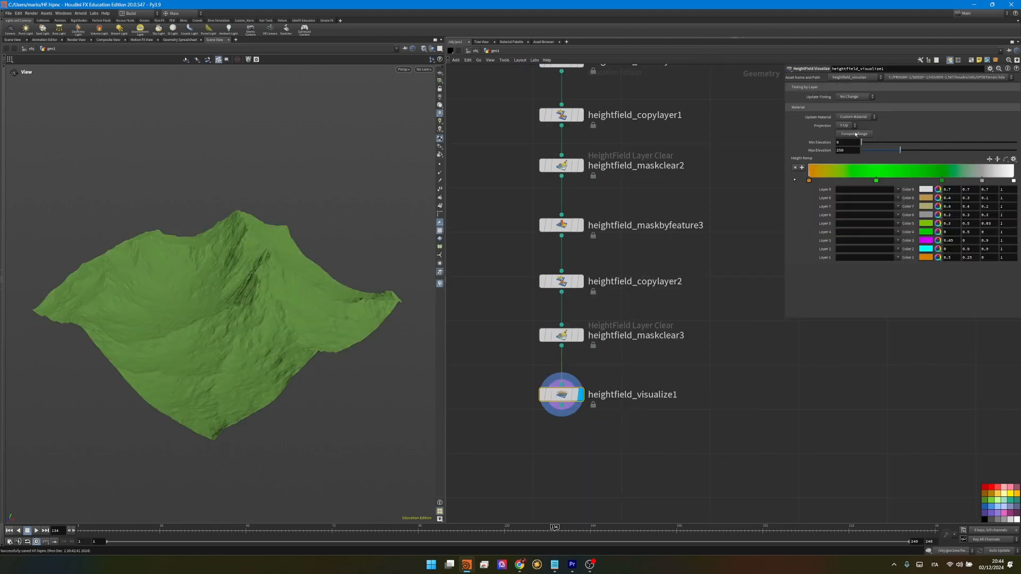
Compute the elevation range on the heightfield visualize node
click(853, 134)
text(flow)
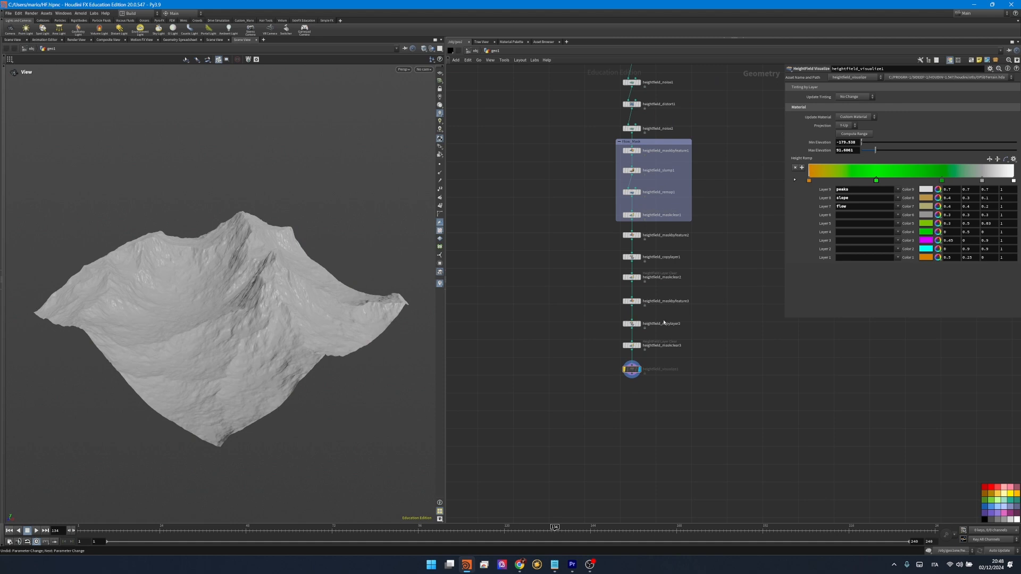
Insert a heightfield remap with output max 300 and bend a ramp point to 0.4 / 0.27
click(665, 150)
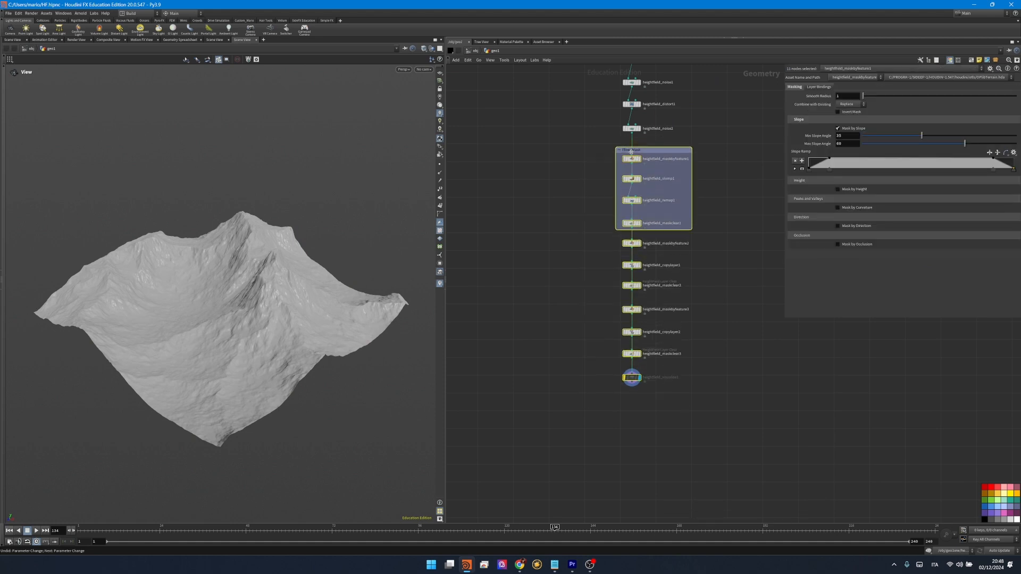
key(Tab)
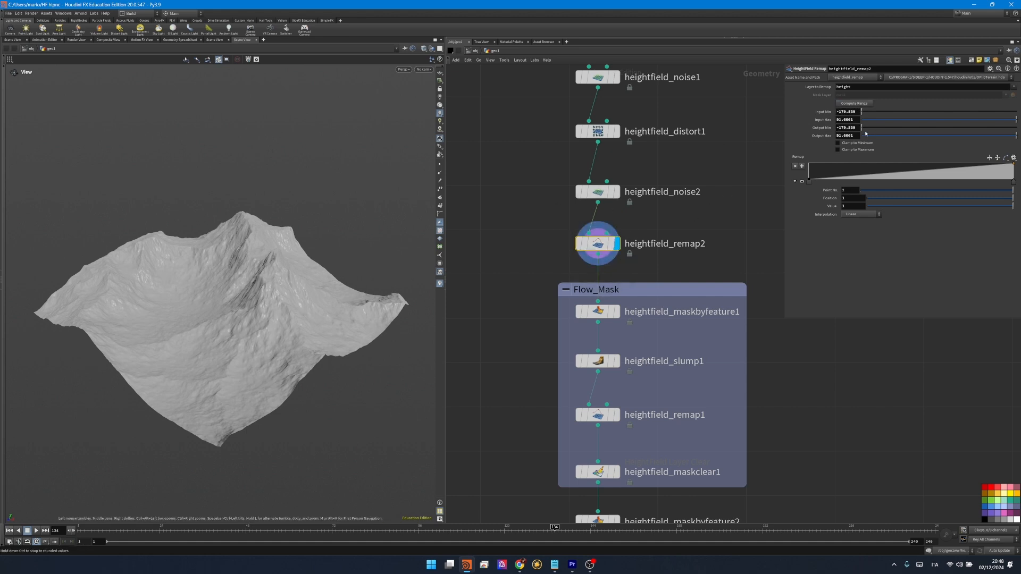
click(847, 128)
text(0)
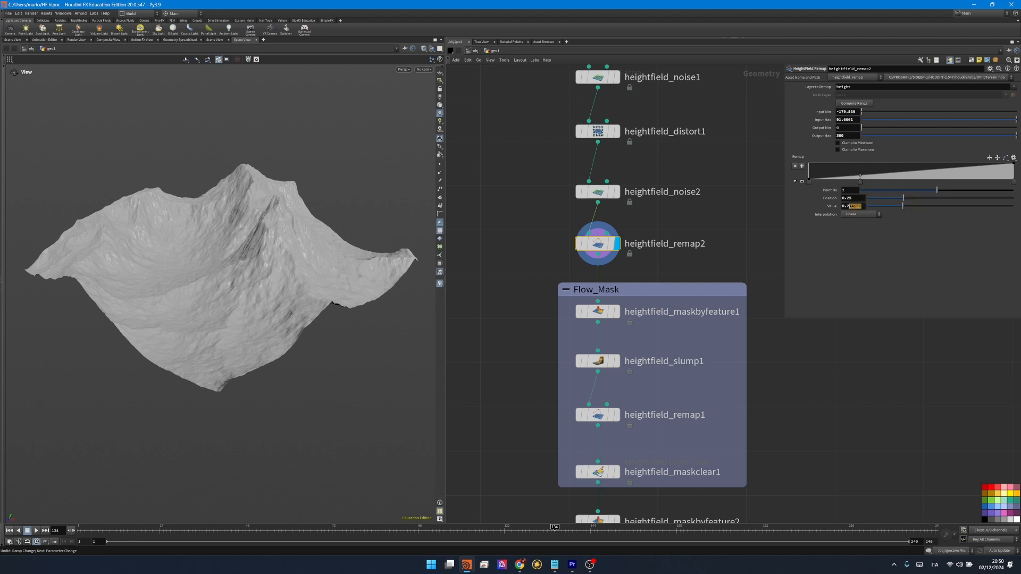
drag(860, 179, 895, 182)
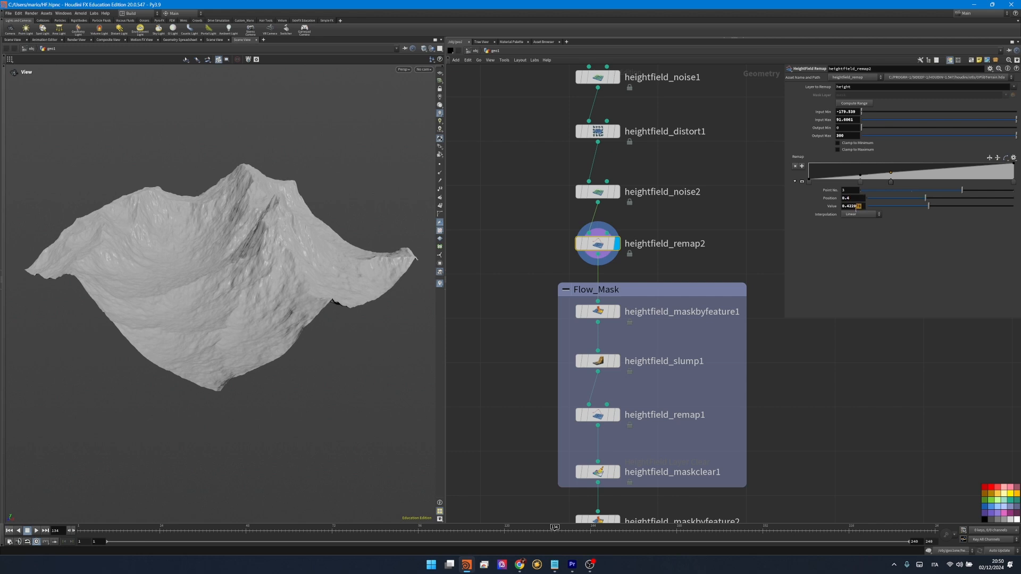
click(852, 205)
text(0.27)
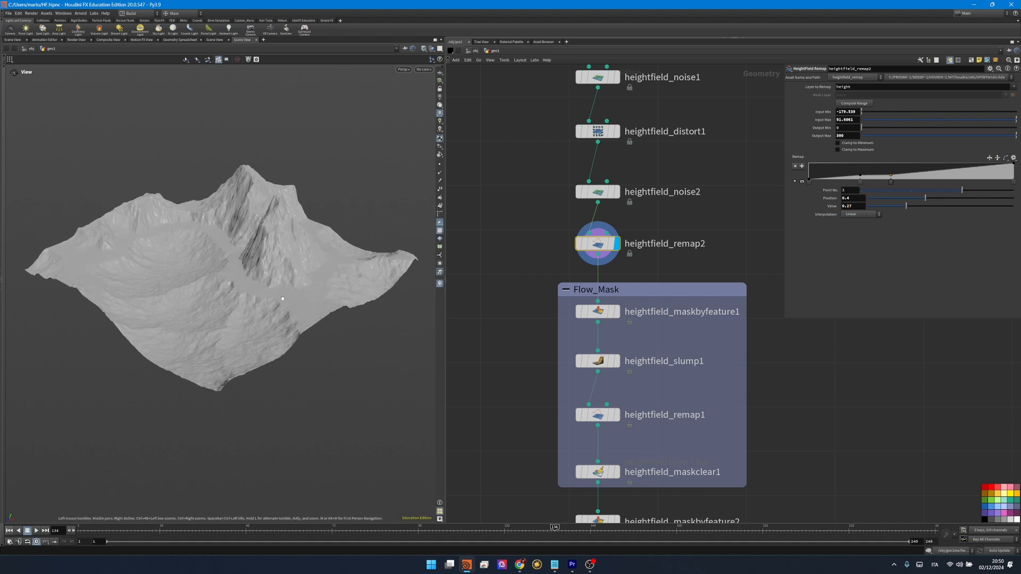
mouse_move(309, 285)
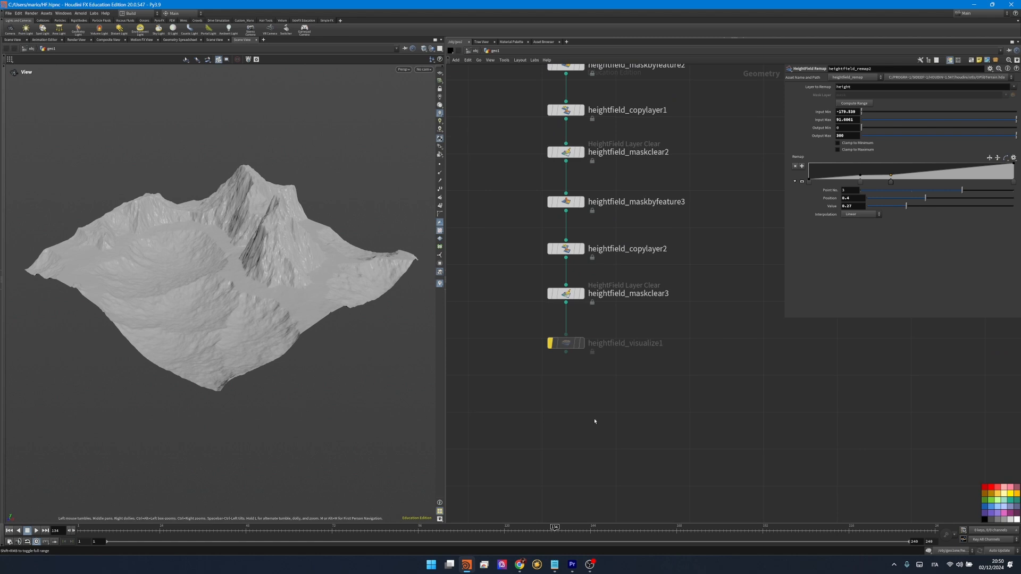
Add a HeightField Erode at the chain's end, run it, and view its visualization settings
key(Tab)
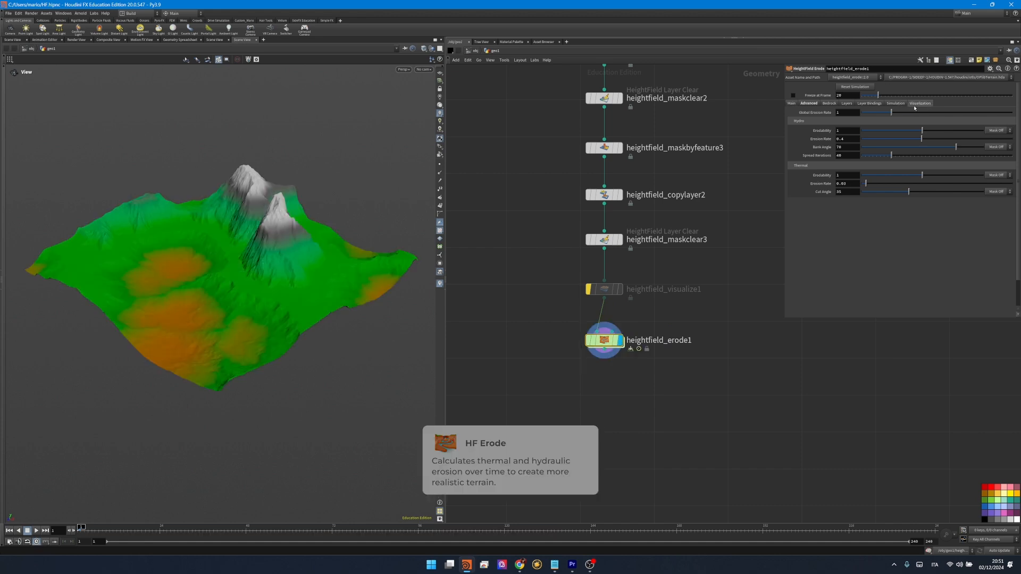
click(918, 103)
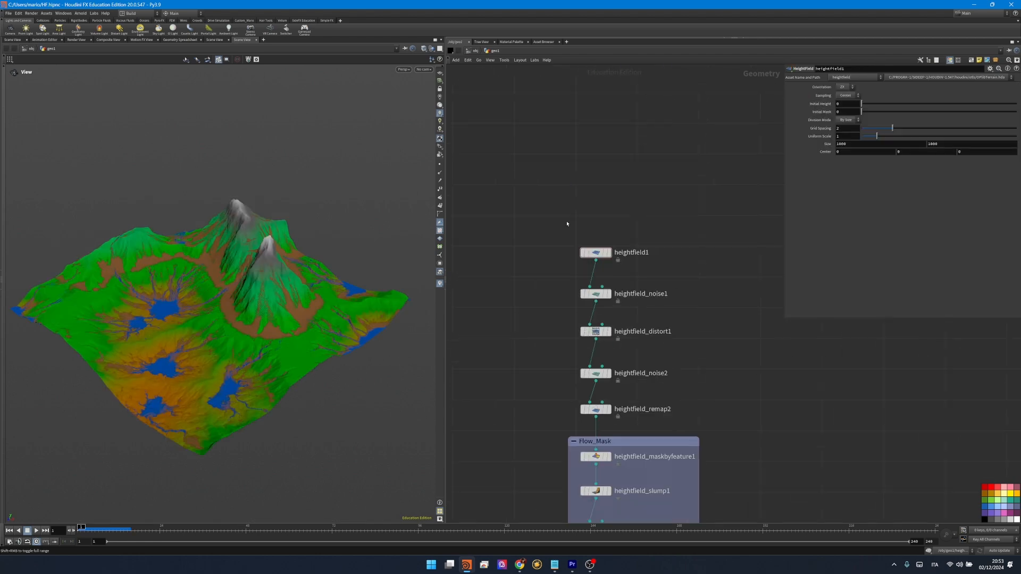
click(847, 128)
text(1)
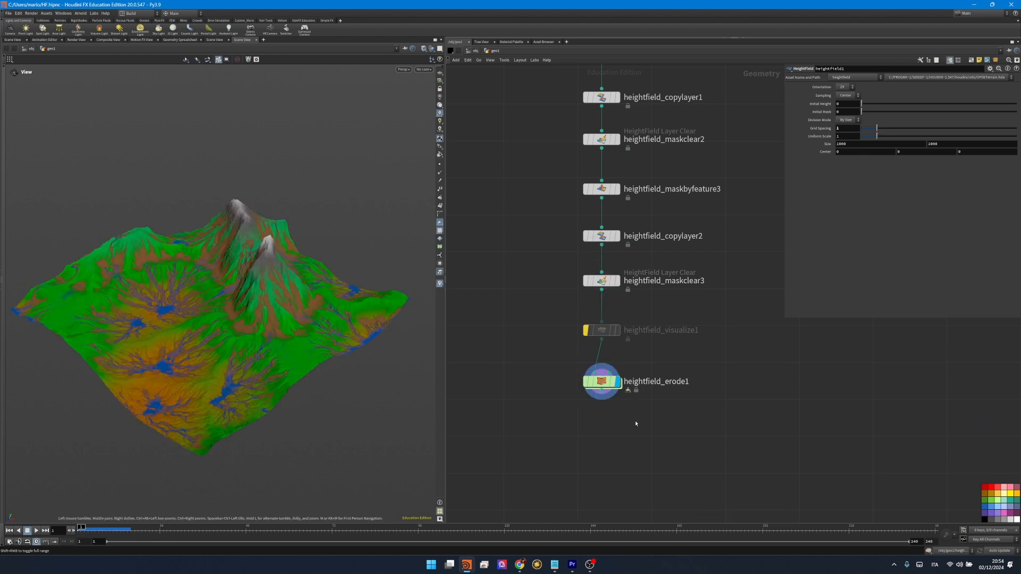
click(601, 381)
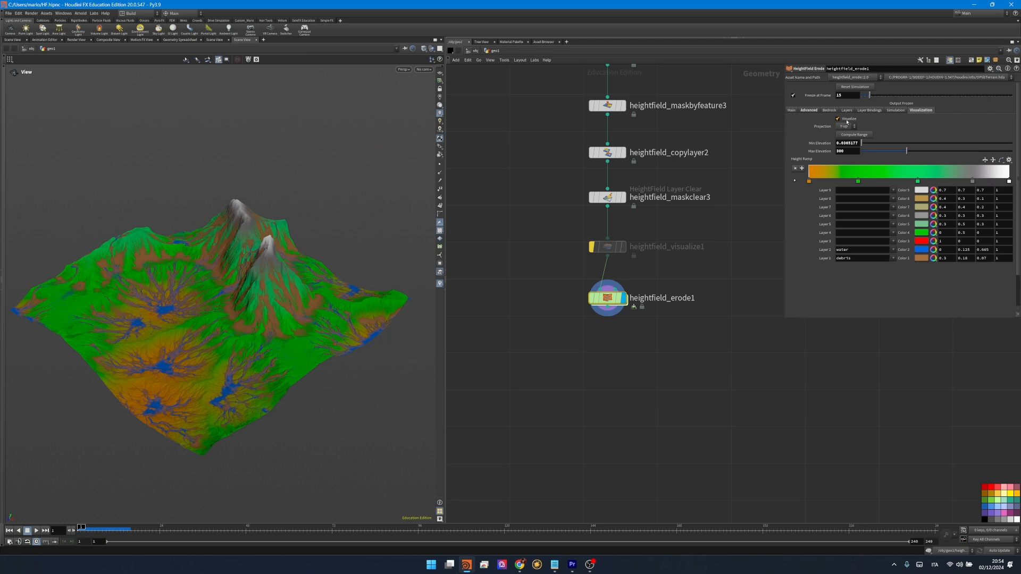
Add a HeightField Mask by Feature node after the erosion
key(Tab)
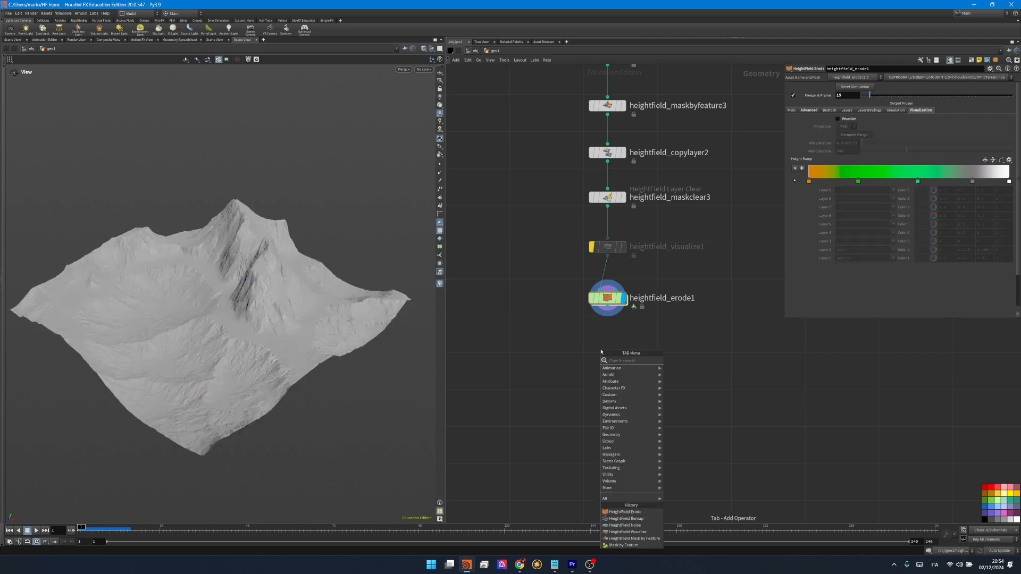
text(hfmaskbyfe)
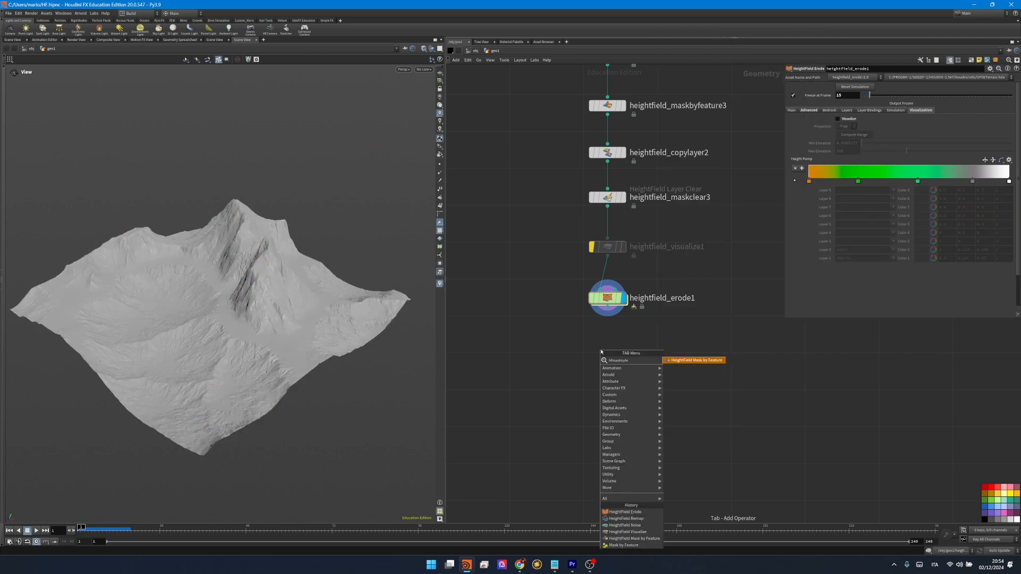
click(630, 538)
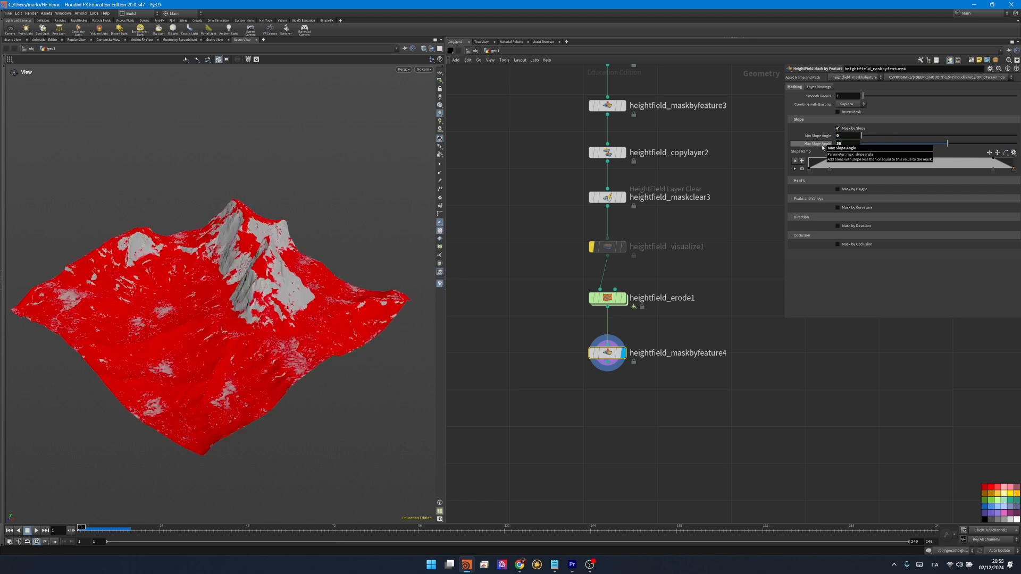
Enable Mask by Height and set the height range value to 70
click(838, 192)
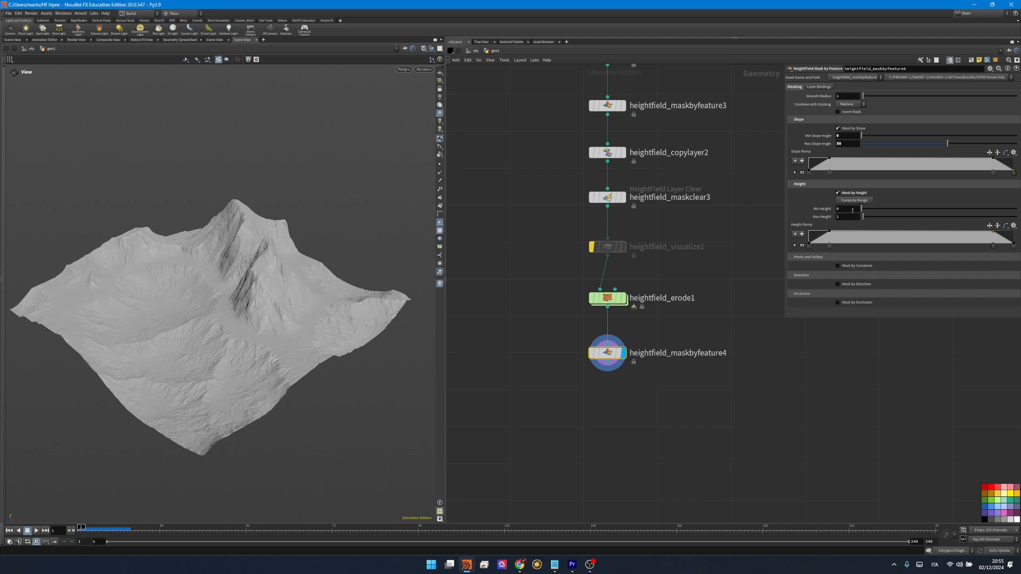
mouse_move(839, 208)
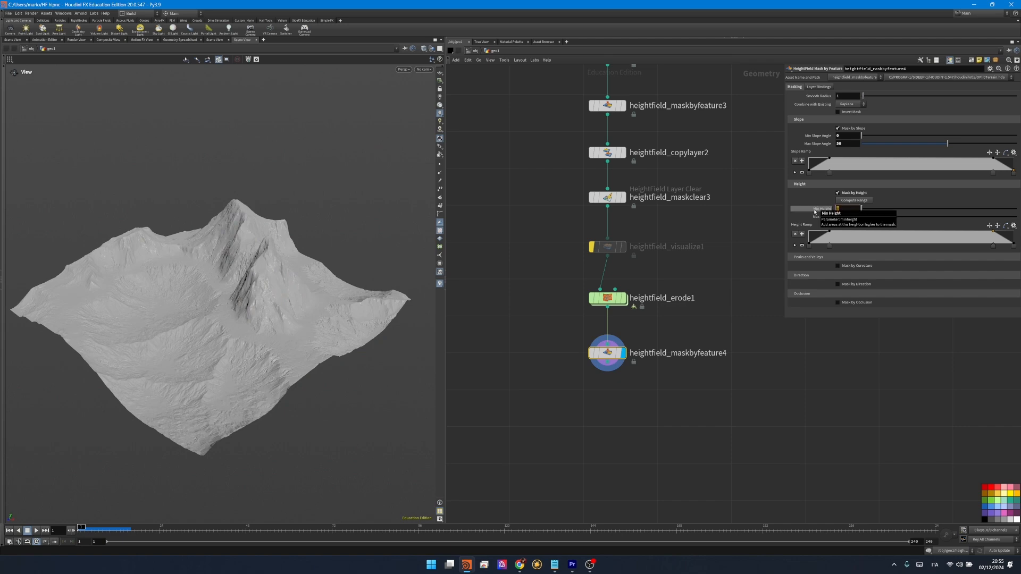
text(70)
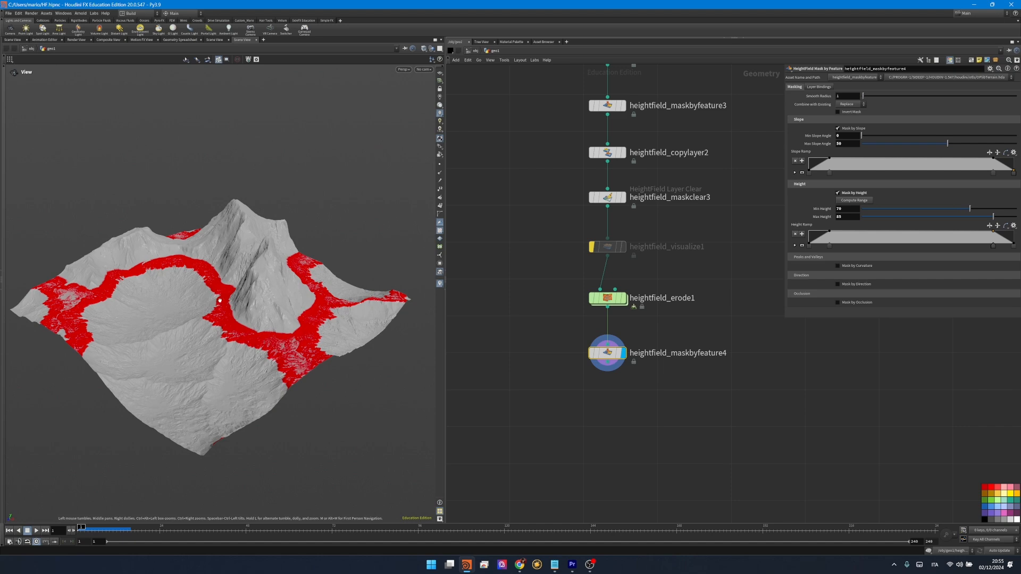
key(Tab)
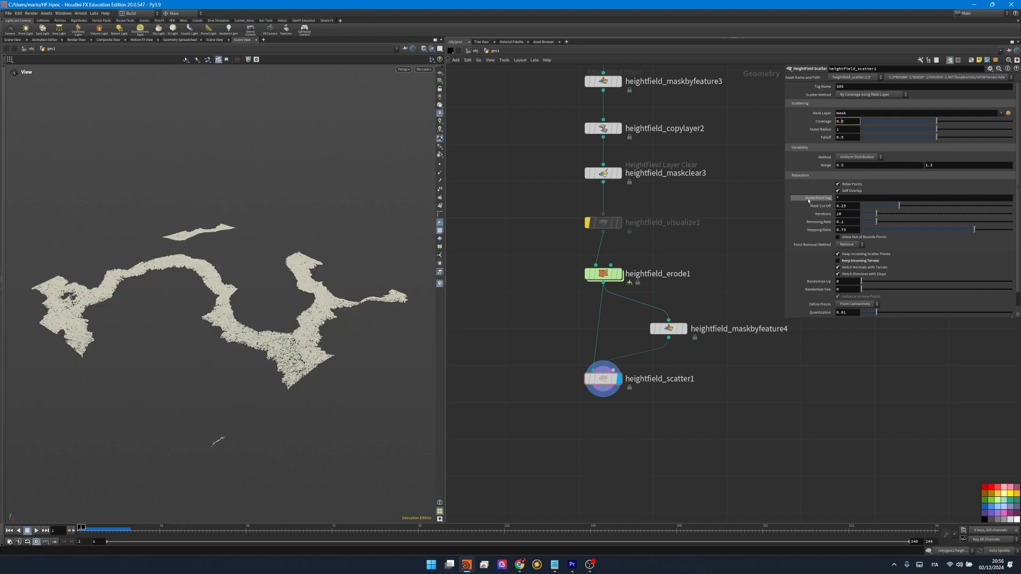
Lower the scatter coverage and add a Labs Quick Basic Tree node
key(tab)
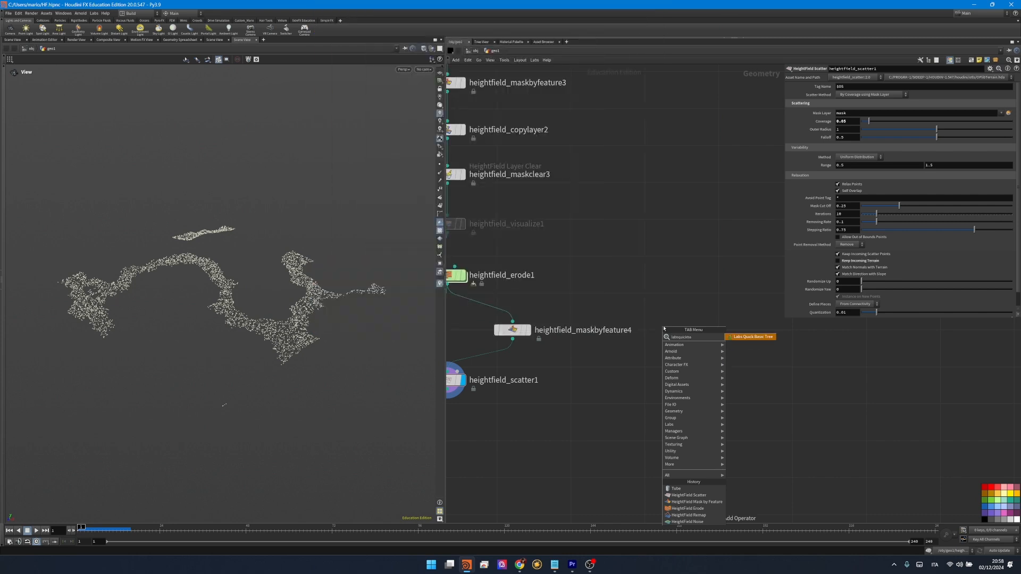
click(750, 337)
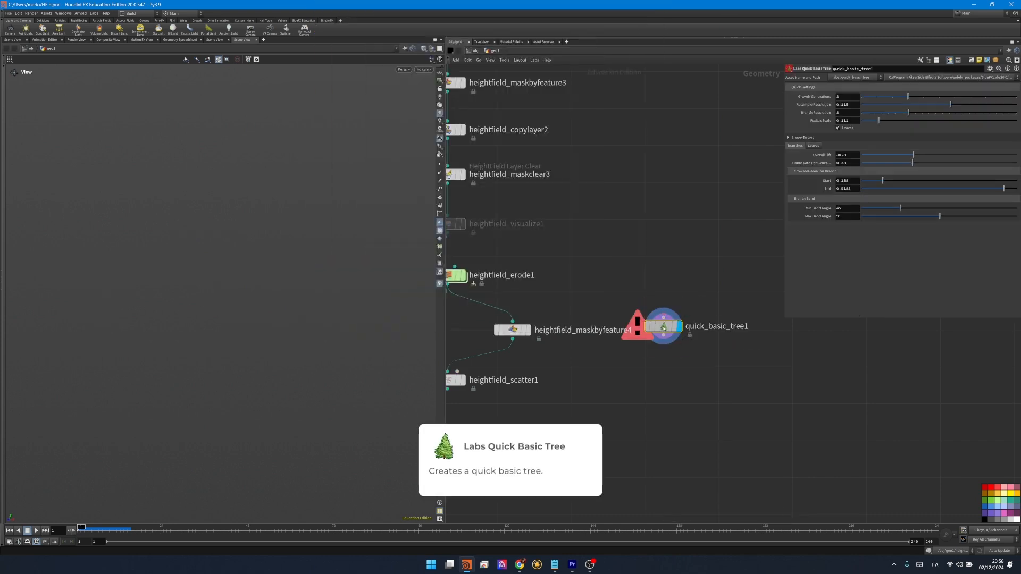
Drive the tree from a Line node and raise its Prune Ratio for bare branches
key(Tab)
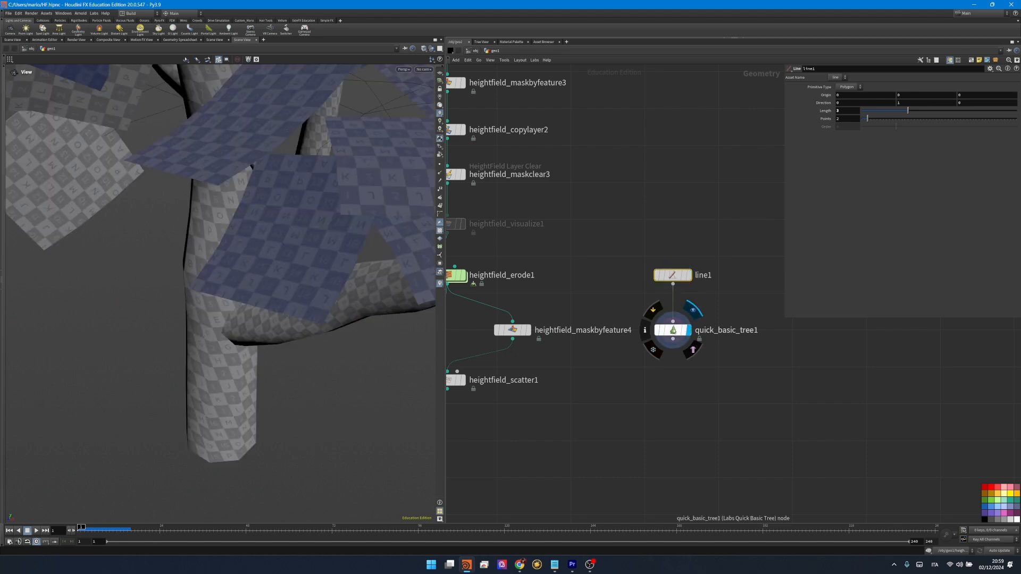
click(672, 329)
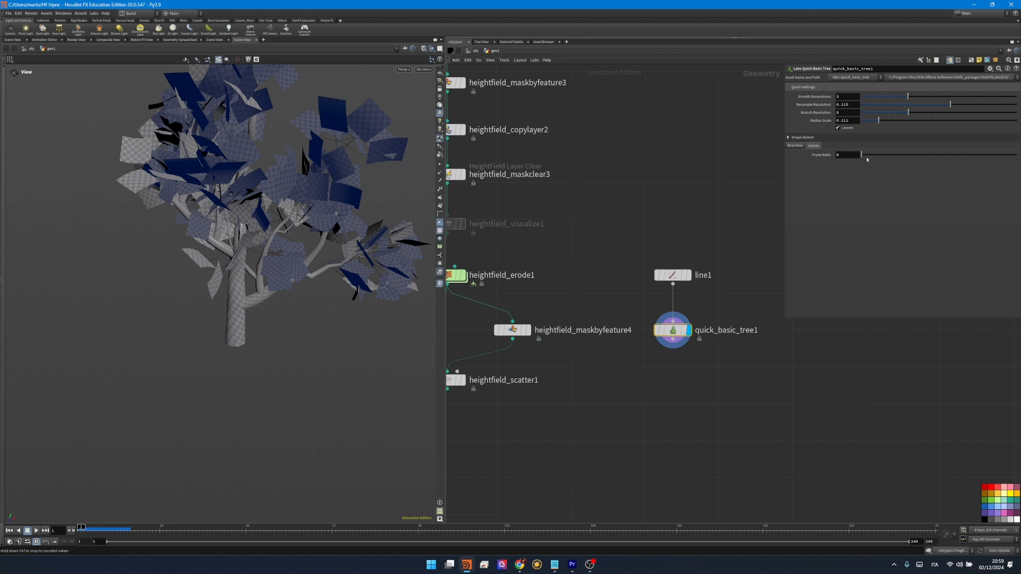
drag(846, 154, 1016, 154)
text(pack)
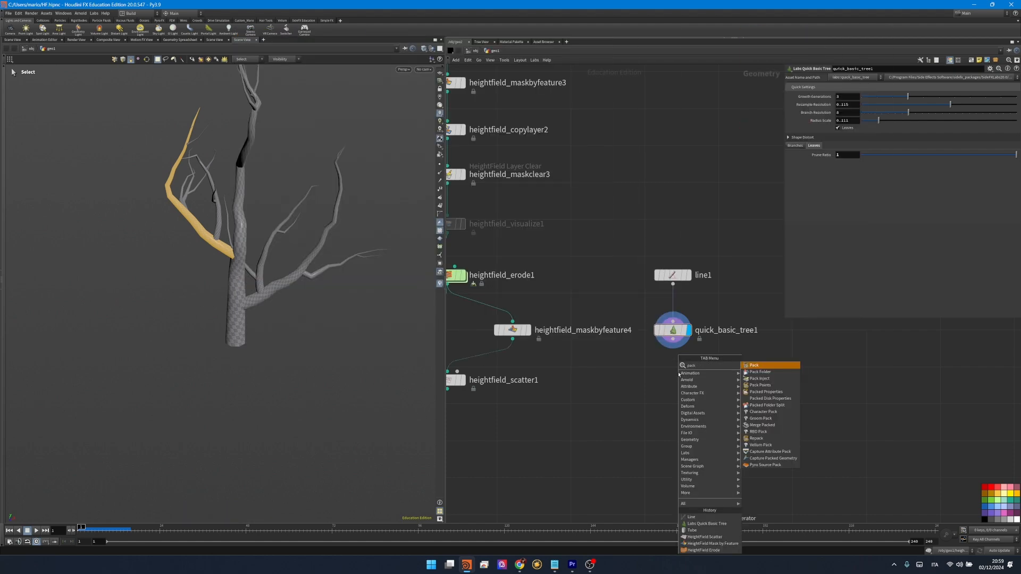
Add Pack and brown Color nodes after the tree and wire the packed tree into the scatter
click(753, 365)
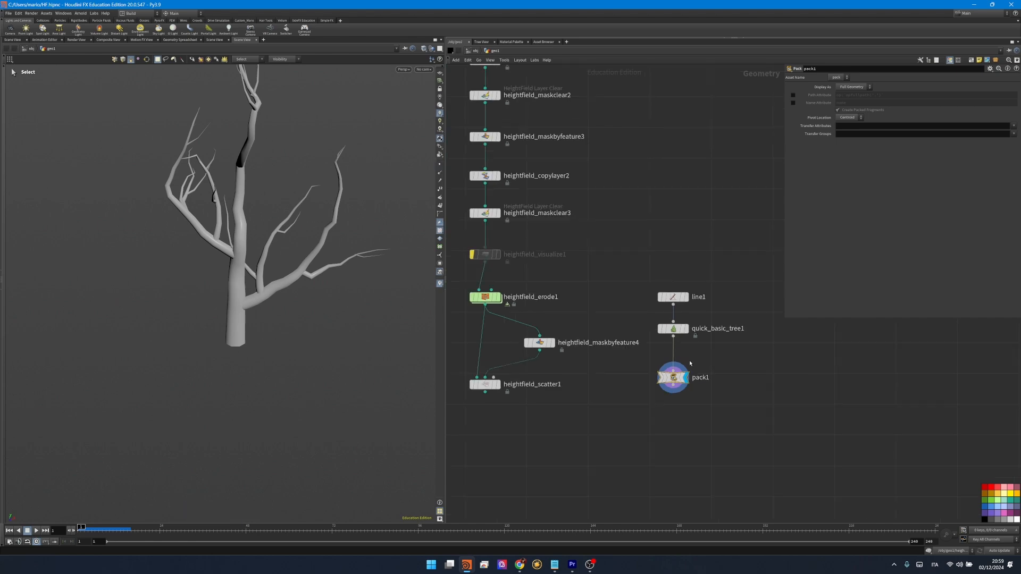
key(tab)
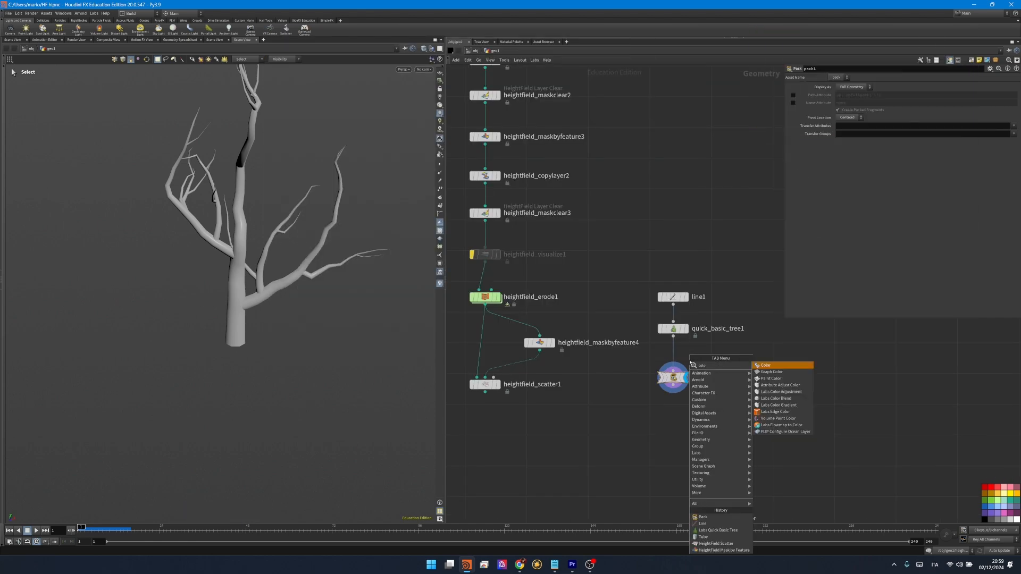
click(765, 365)
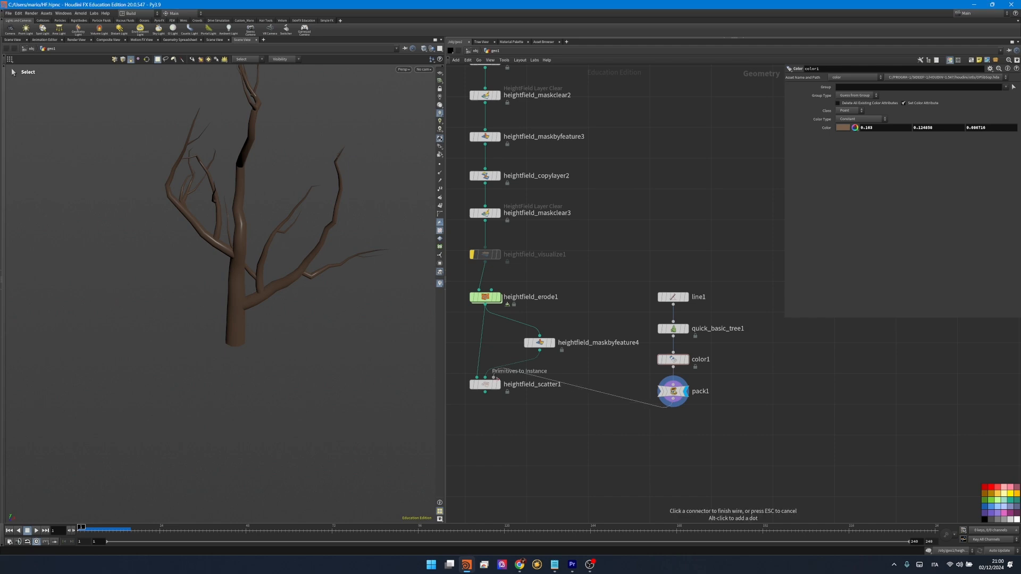
click(485, 384)
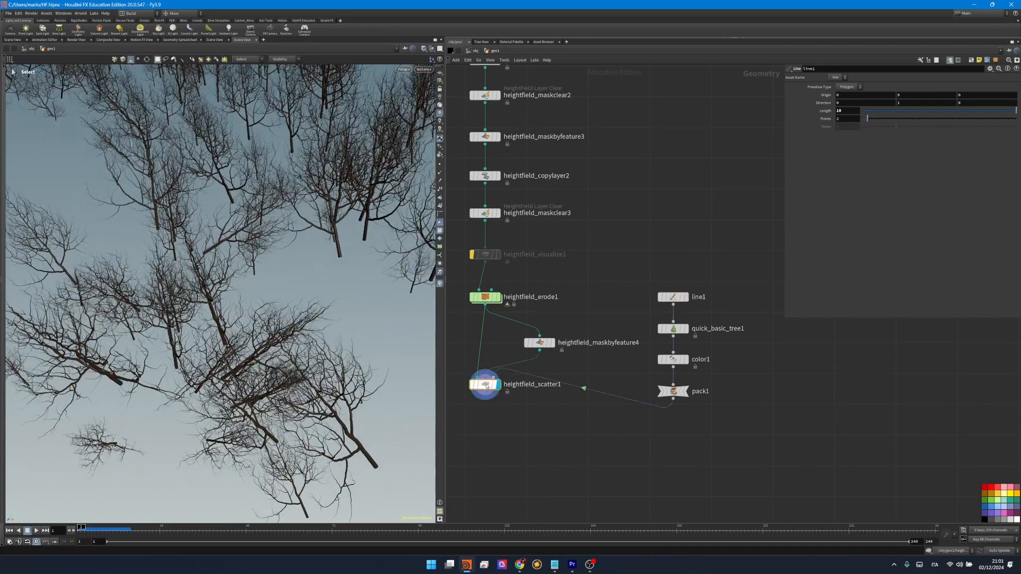
Uncheck Match Direction with Slope and set Randomize Yaw to 120
click(485, 384)
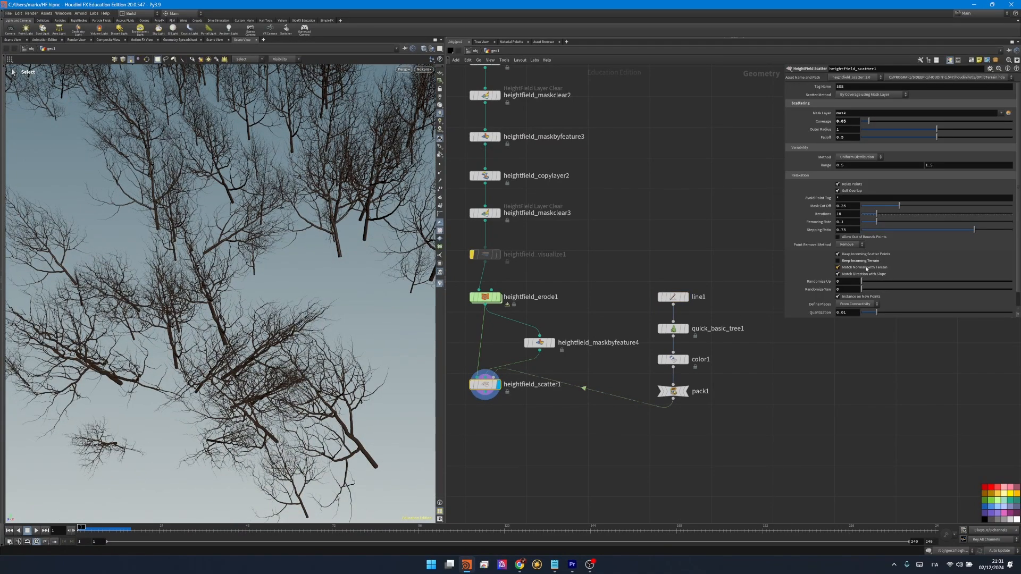
click(838, 267)
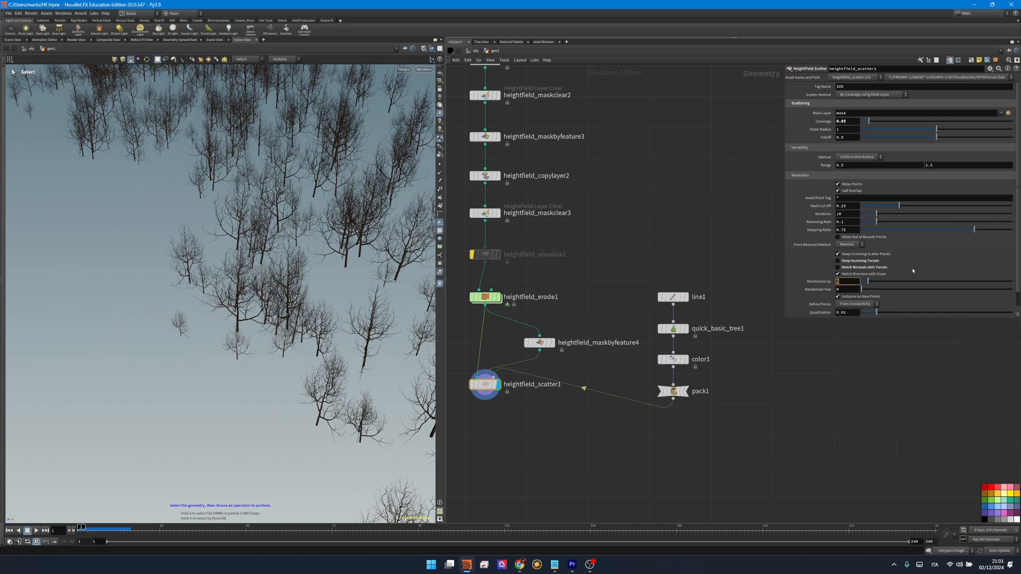
drag(865, 289, 902, 289)
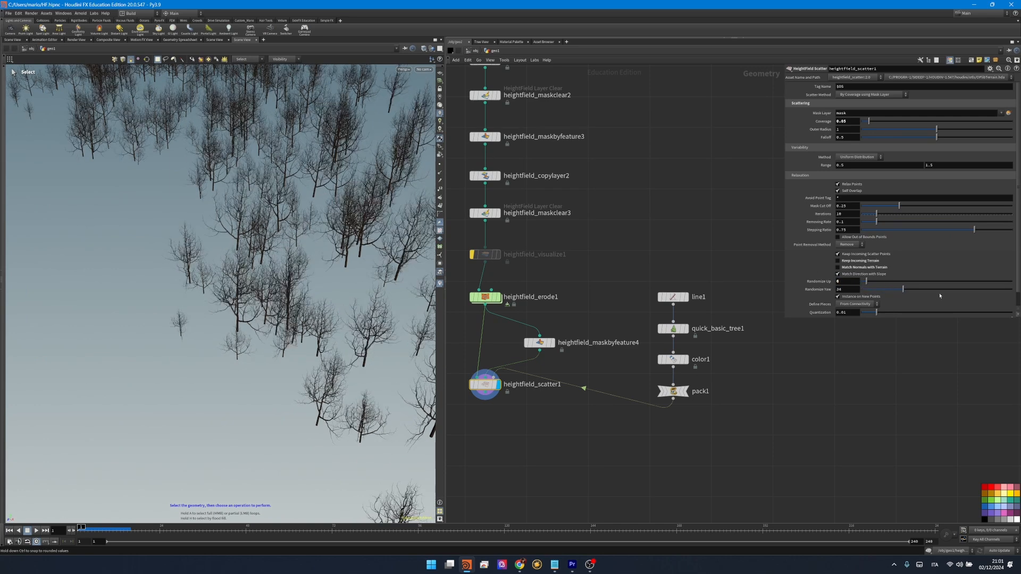
drag(903, 289, 942, 289)
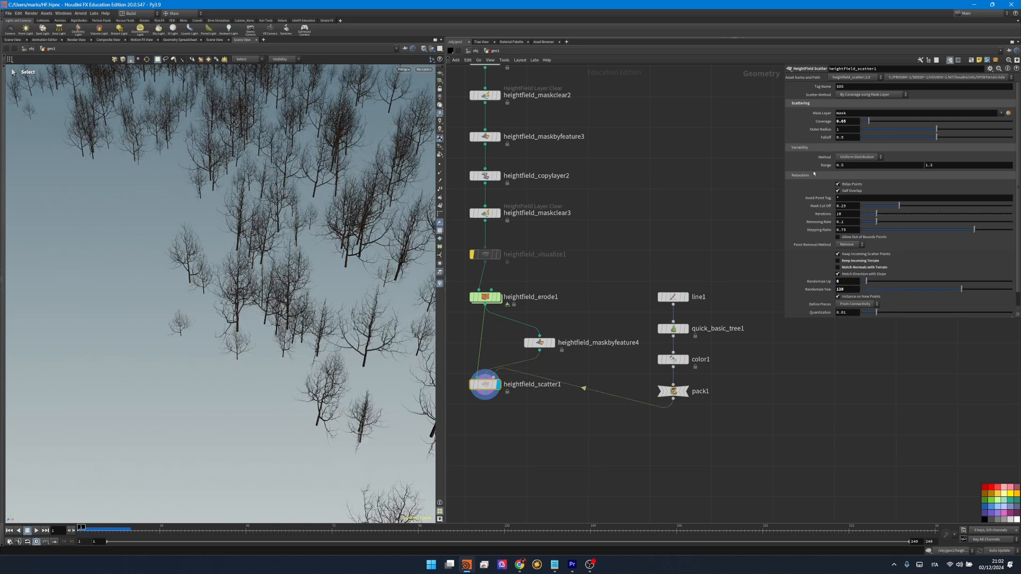
Set the minimum tree scale range to 0.8
click(846, 164)
text(0.8)
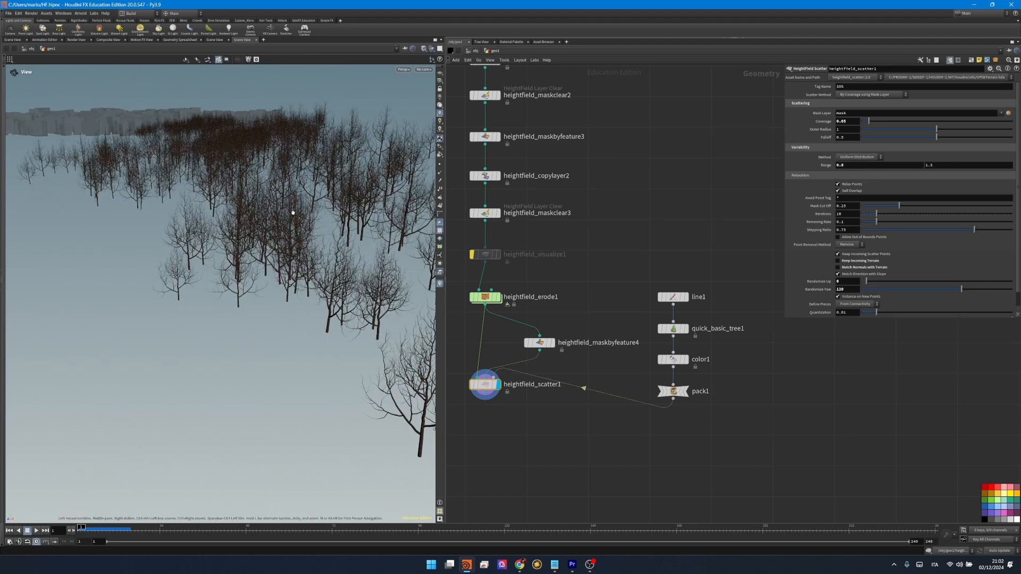
key(tab)
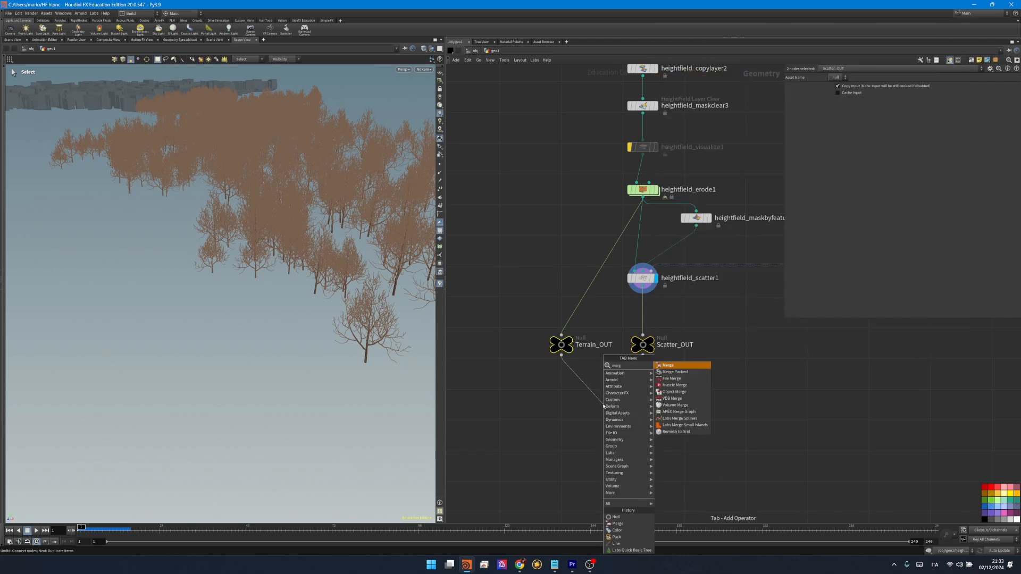
Add a Merge node combining the Terrain_OUT and Scatter_OUT nulls
click(667, 365)
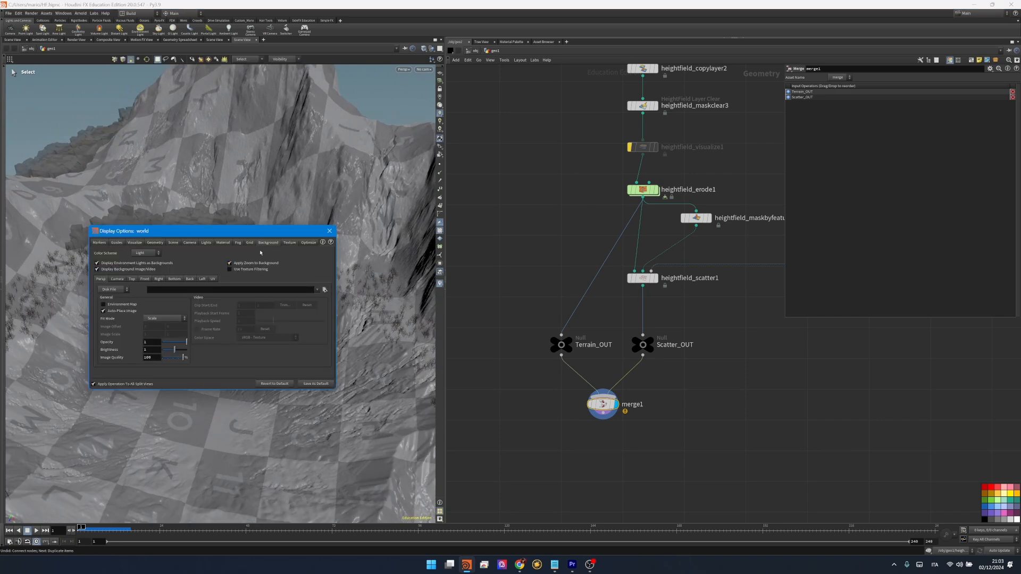
Set the Optimize Scene Polygon Limit for packed culling to 70 million
click(309, 243)
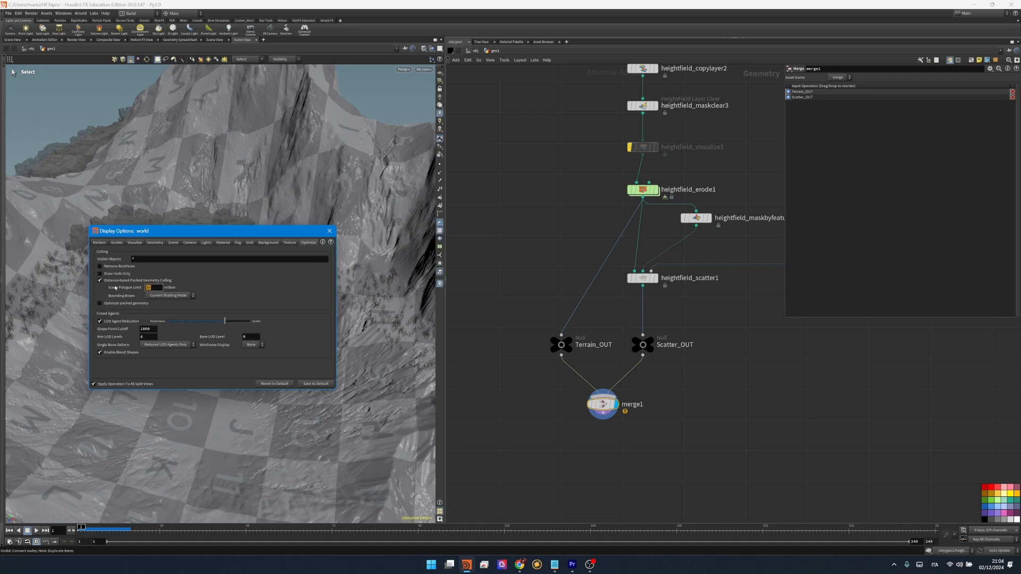
text(70)
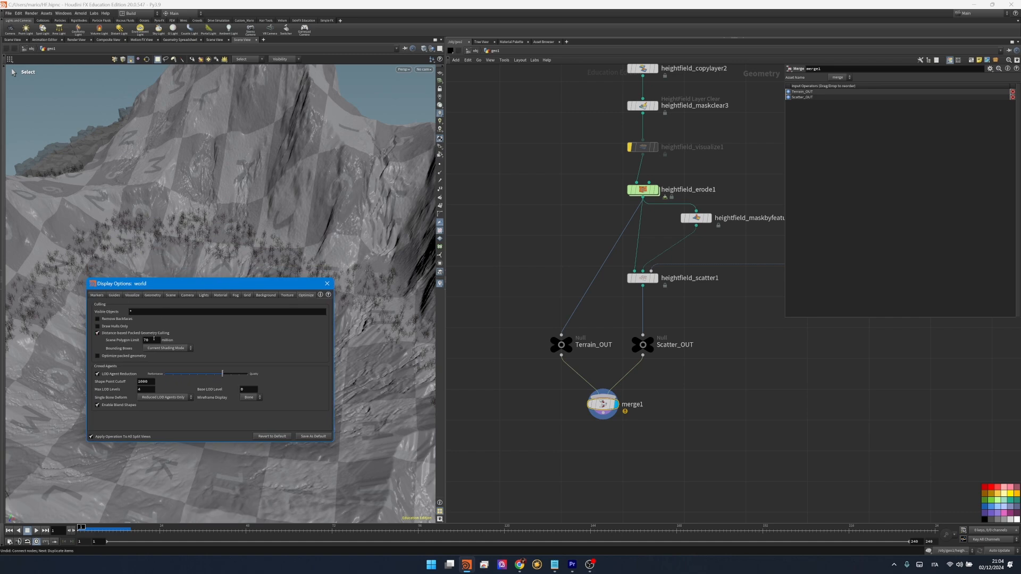
mouse_move(119, 337)
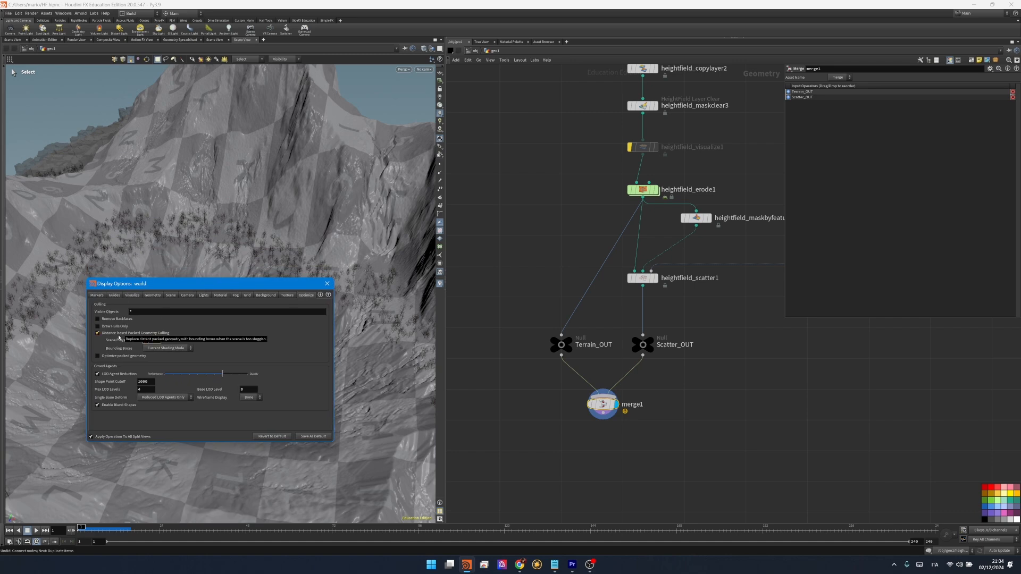
key(tab)
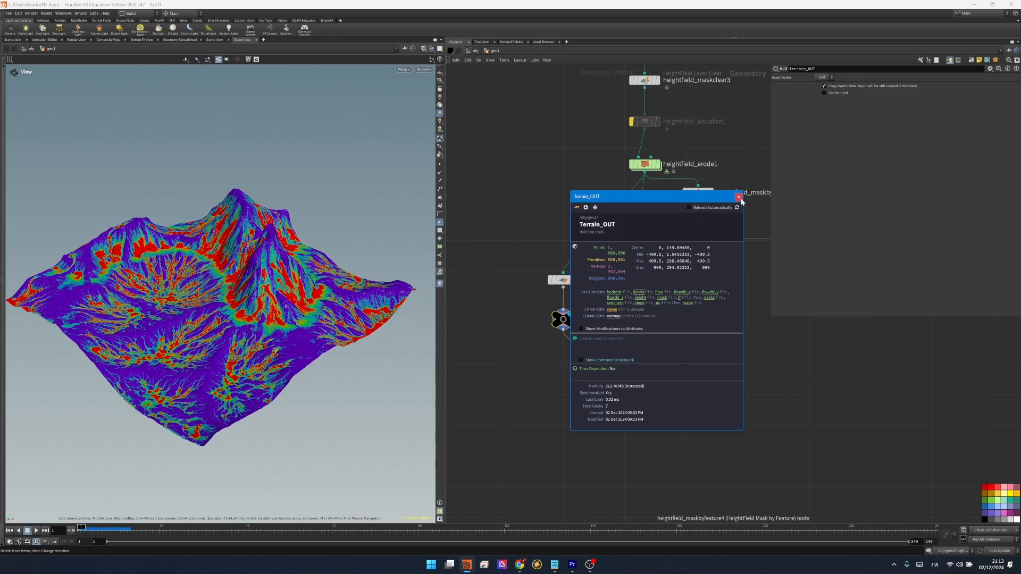
Insert a Convert HeightField node before Terrain_OUT and dismiss the info panel
click(738, 197)
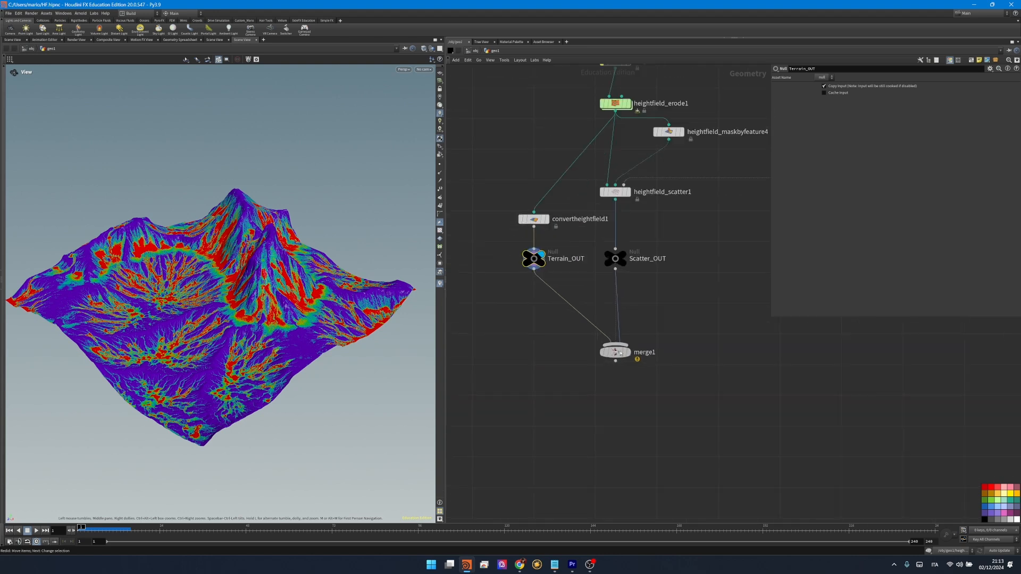